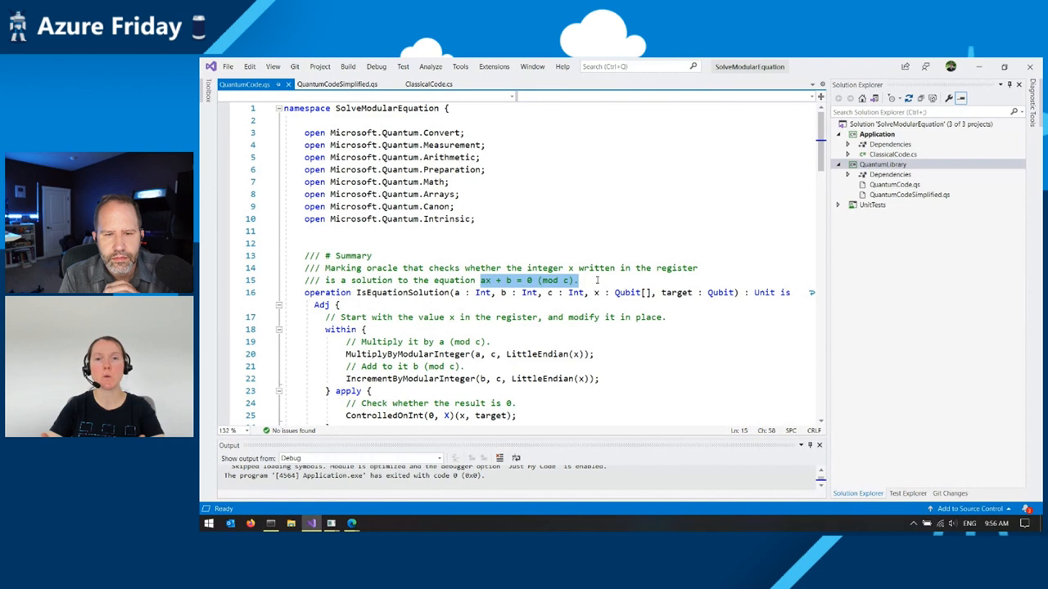
- Scroll through QuantumCode.qs past the oracle operations to RunGroversSearchForGivenProblem
scroll(down, 3)
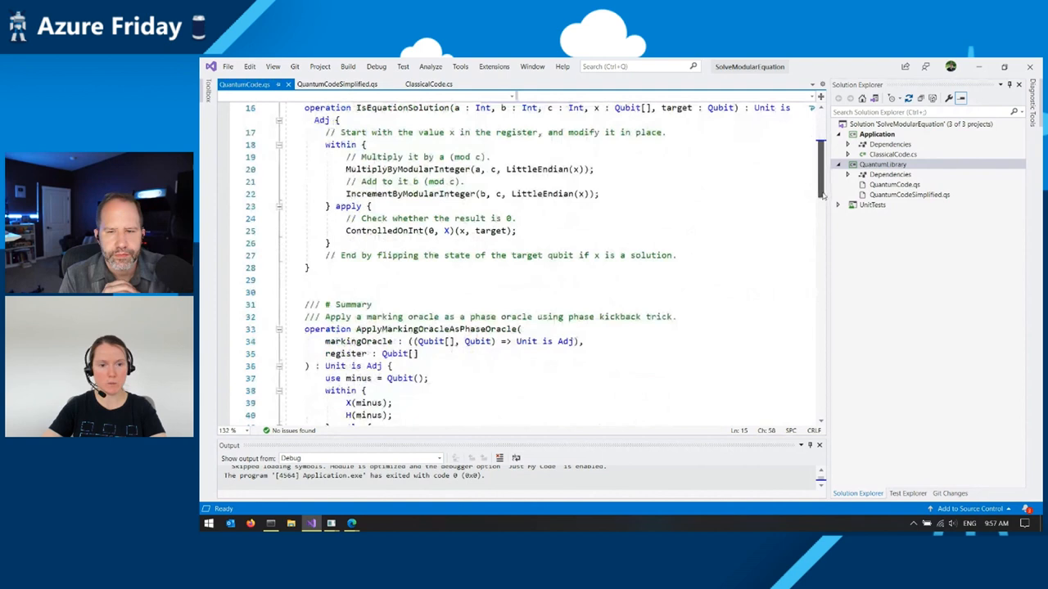
scroll(down, 3)
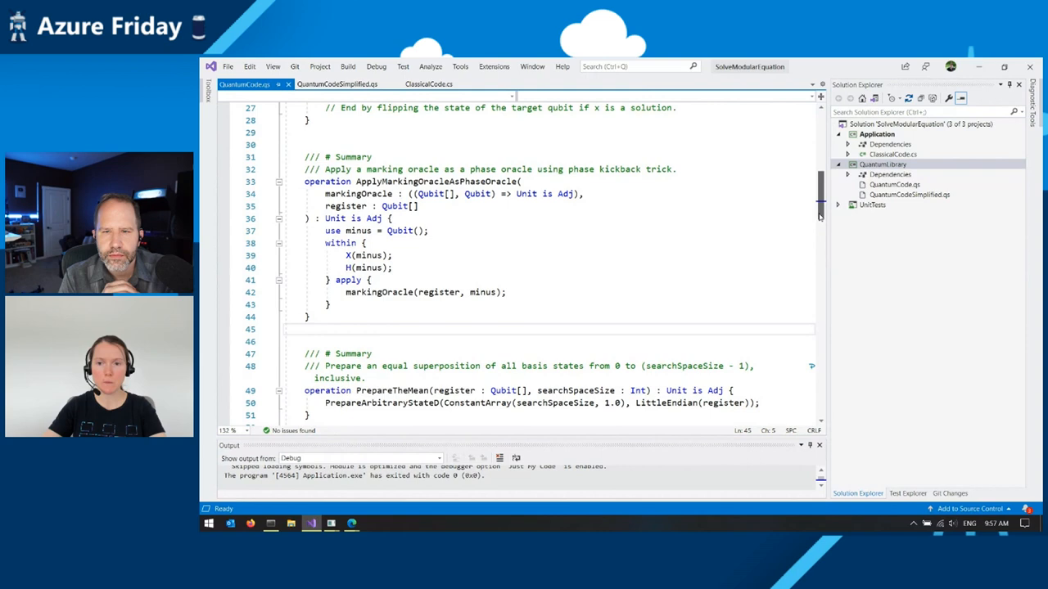
scroll(down, 3)
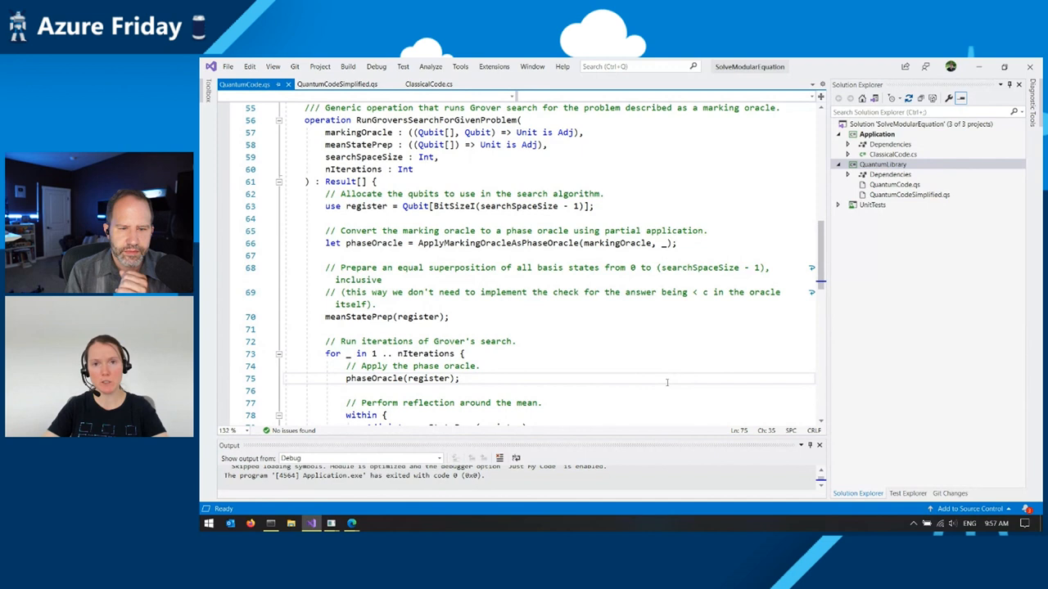
mouse_move(662, 339)
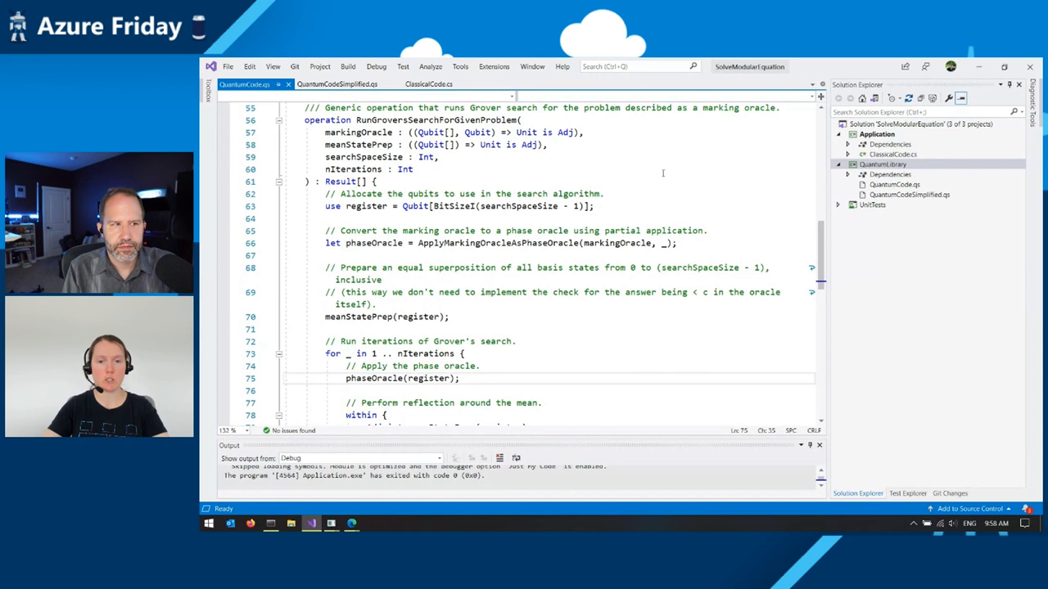
- Highlight every markingOracle reference, then scroll back up to IsEquationSolution
double_click(358, 132)
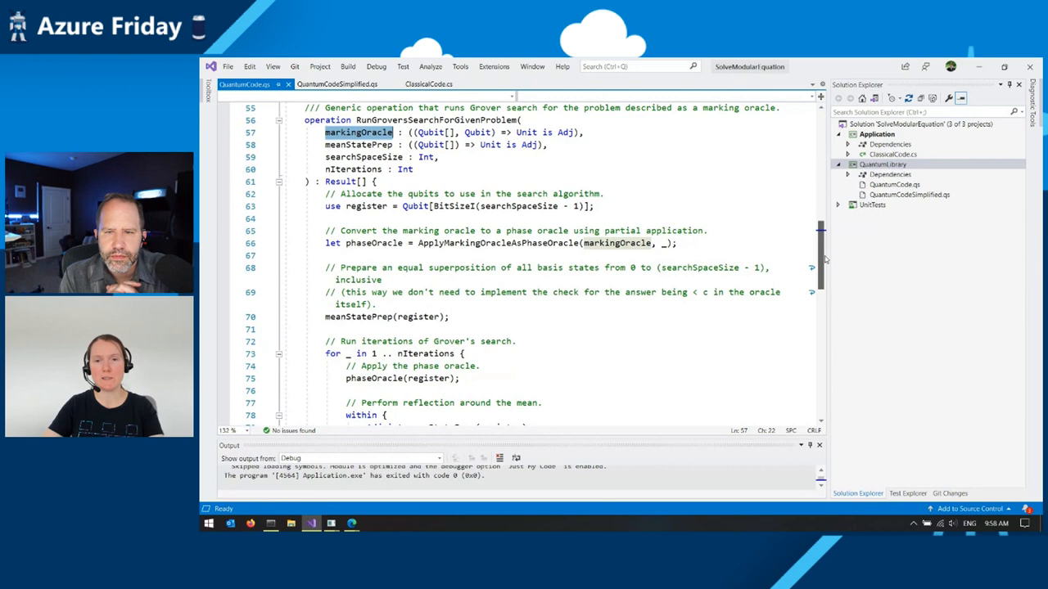
scroll(up, 3)
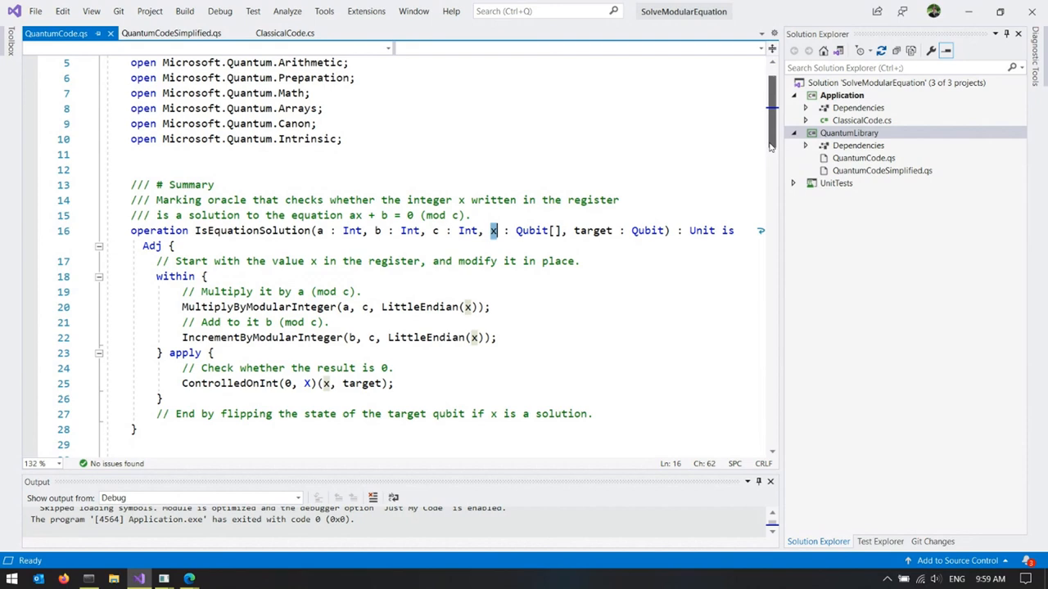
- Scroll down to FindEquationSolution, then bring up the ClassicalCode.cs host file
scroll(down, 3)
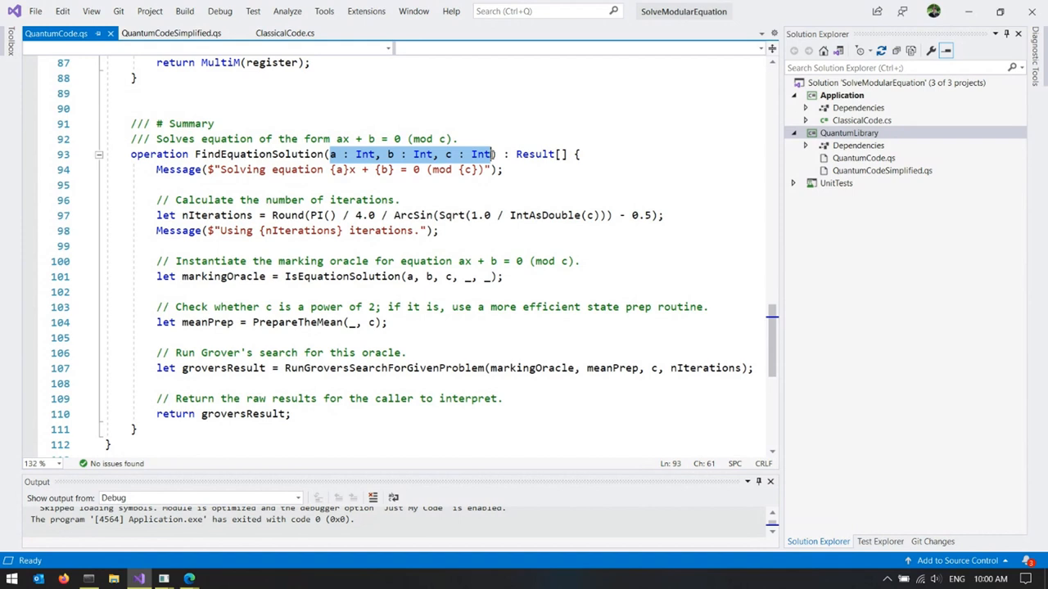
mouse_move(269, 213)
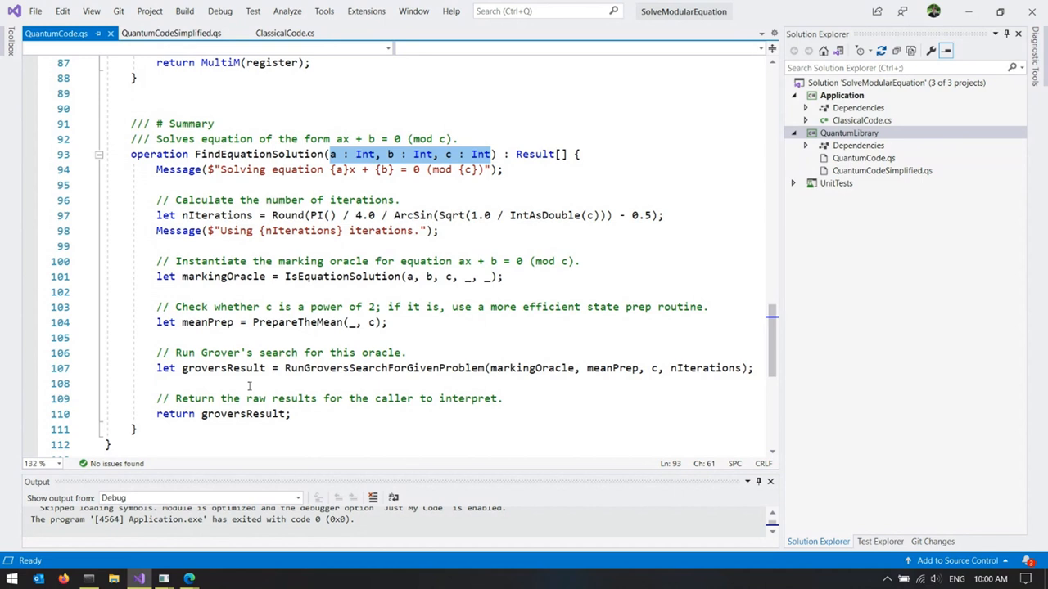
click(284, 33)
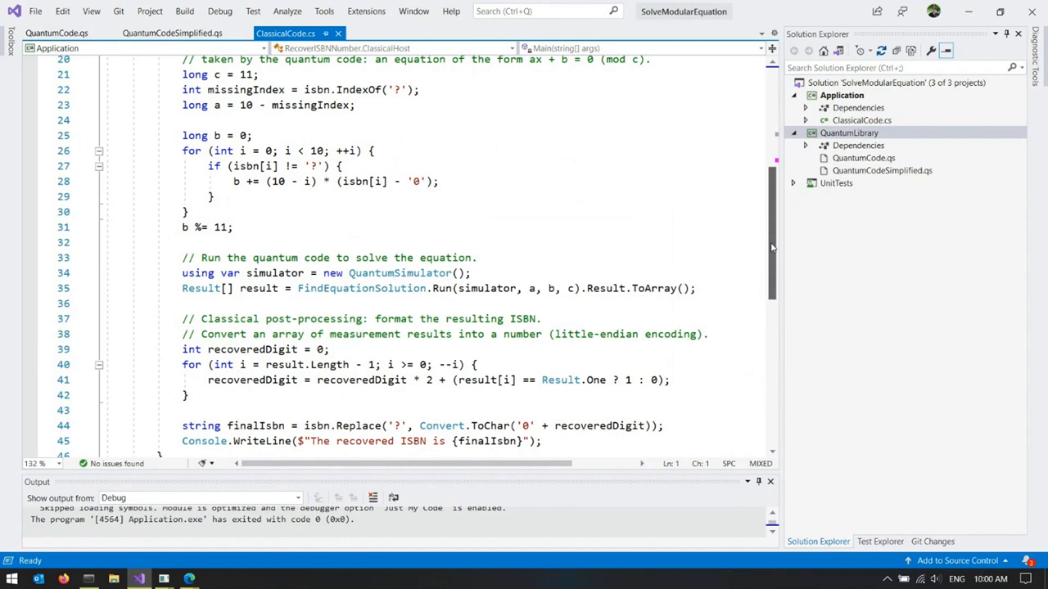
- Scroll ClassicalCode.cs to the Main method's ISBN-10 pre-processing of c, a and b
scroll(up, 3)
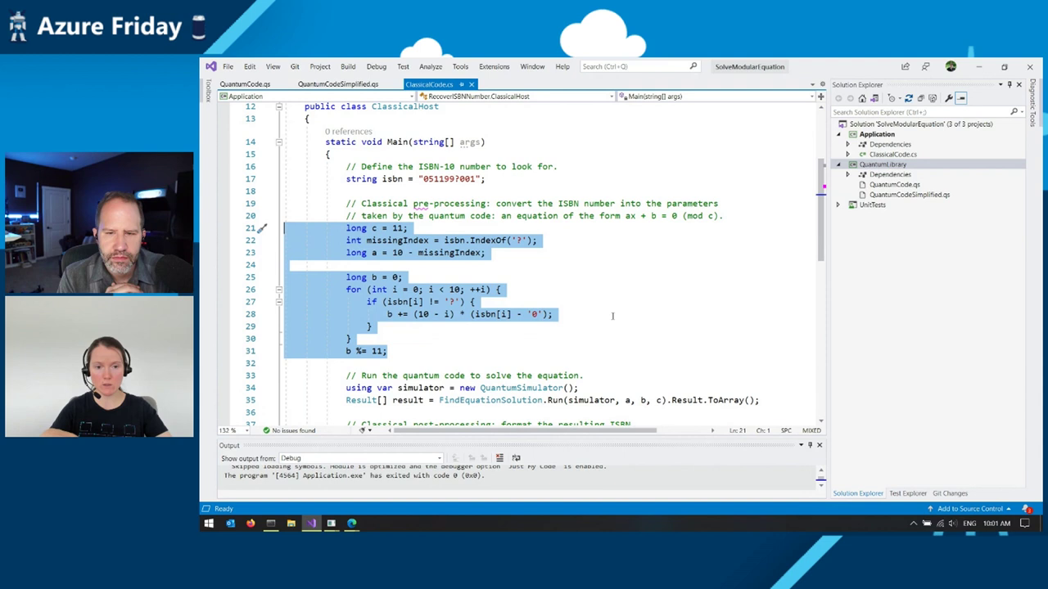
scroll(down, 3)
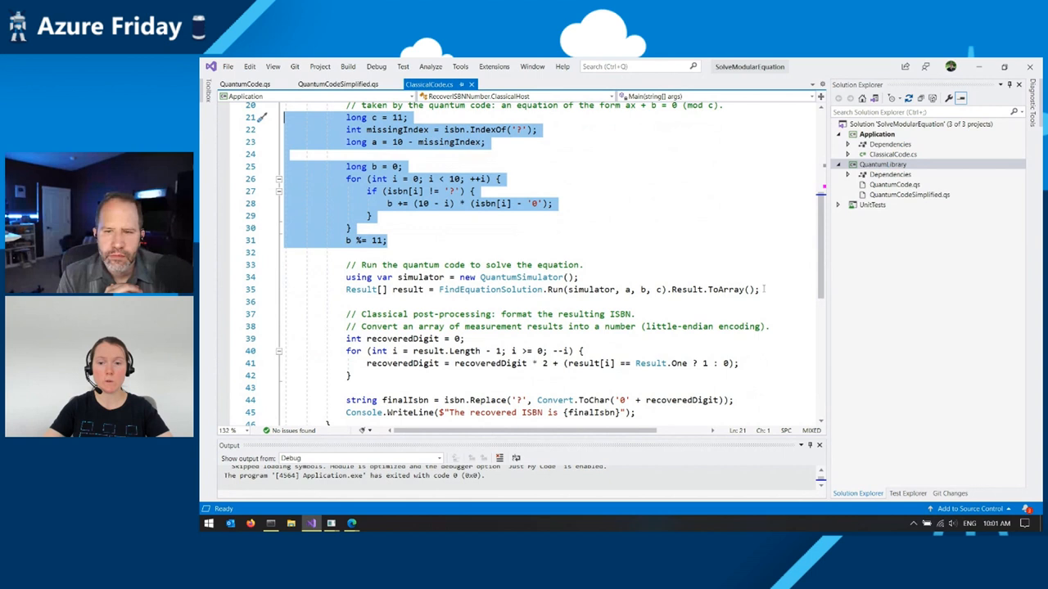
click(583, 264)
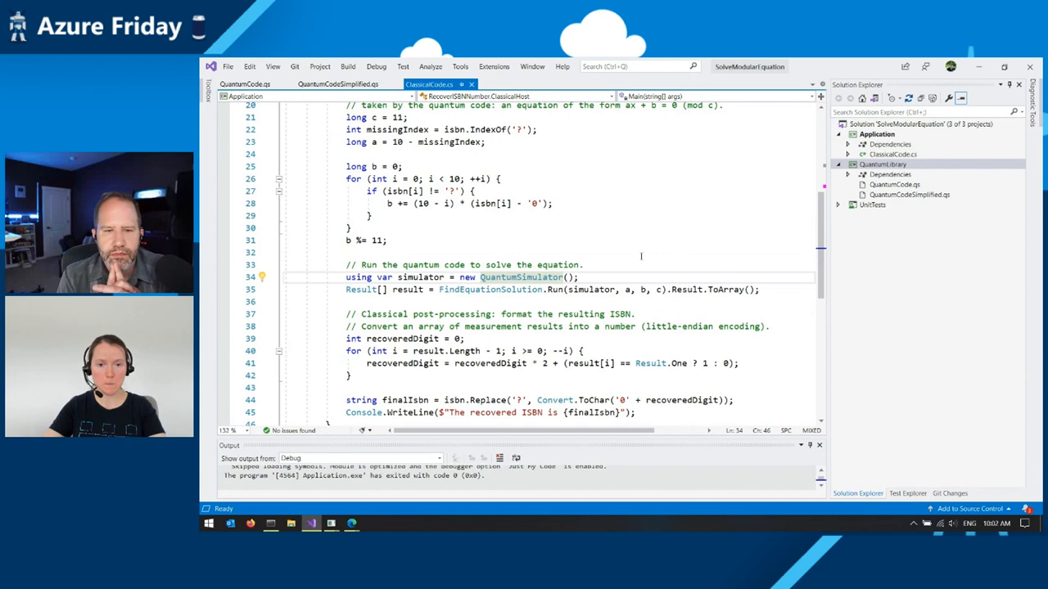
mouse_move(491, 289)
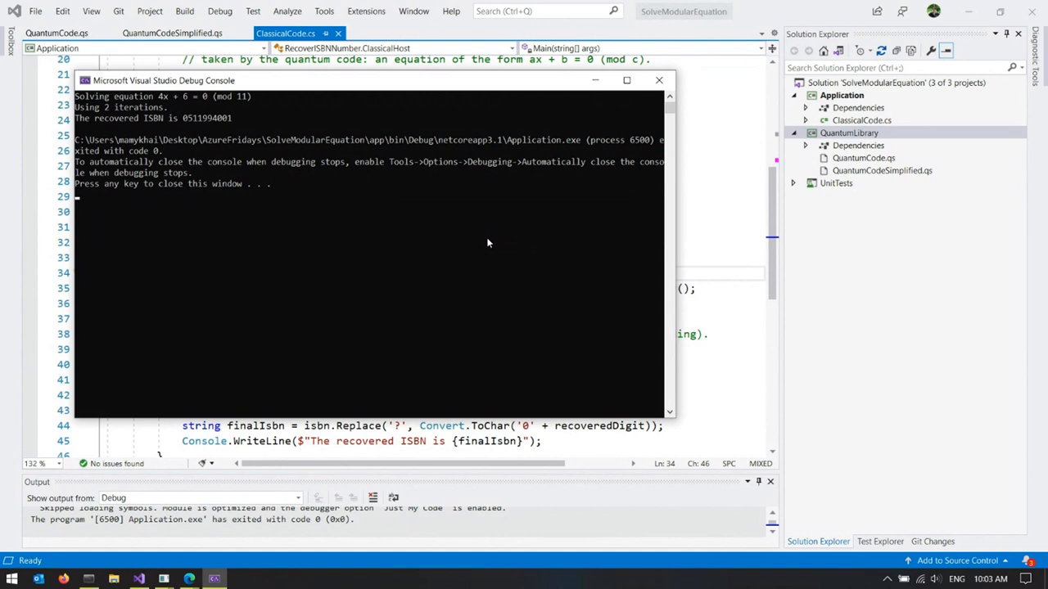
mouse_move(491, 292)
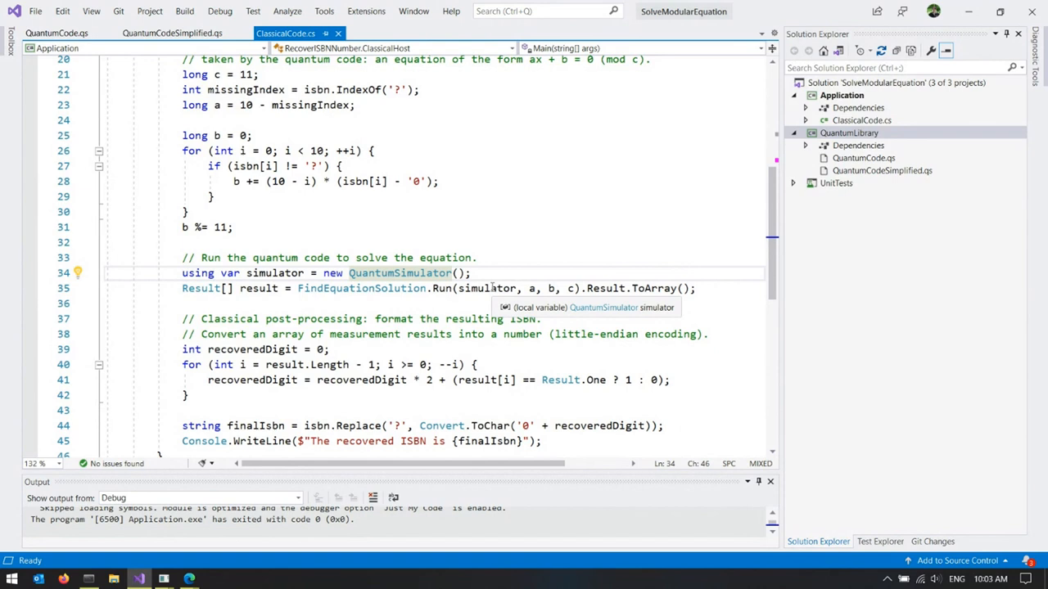
mouse_move(837, 193)
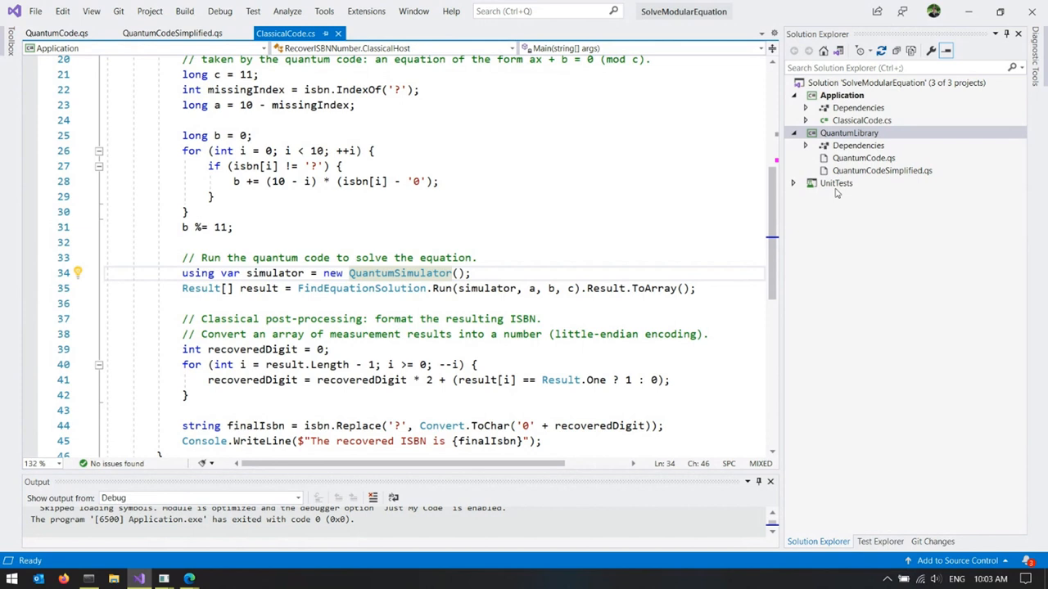
click(793, 183)
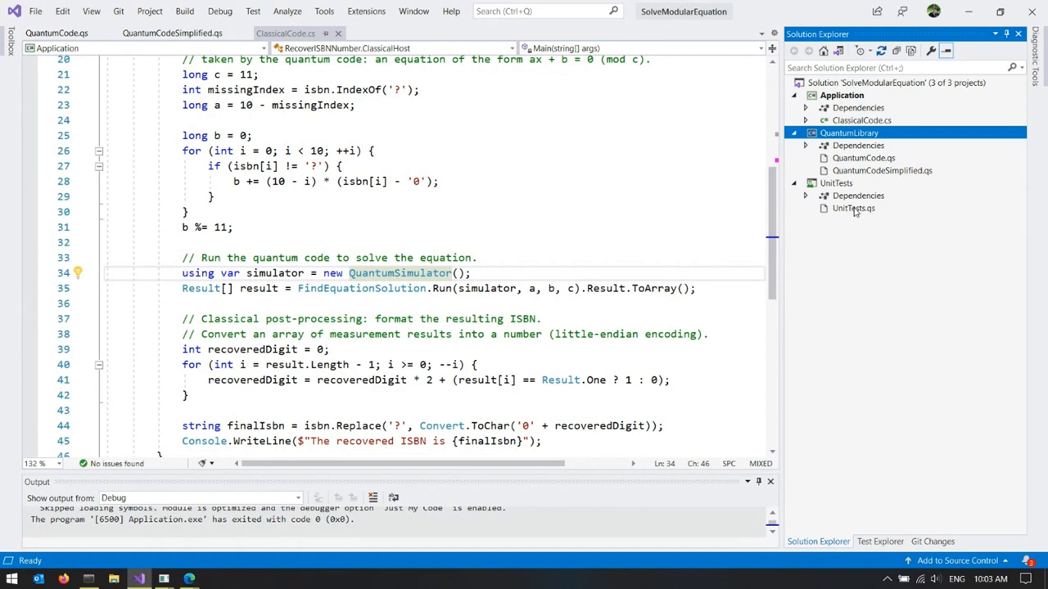
double_click(854, 208)
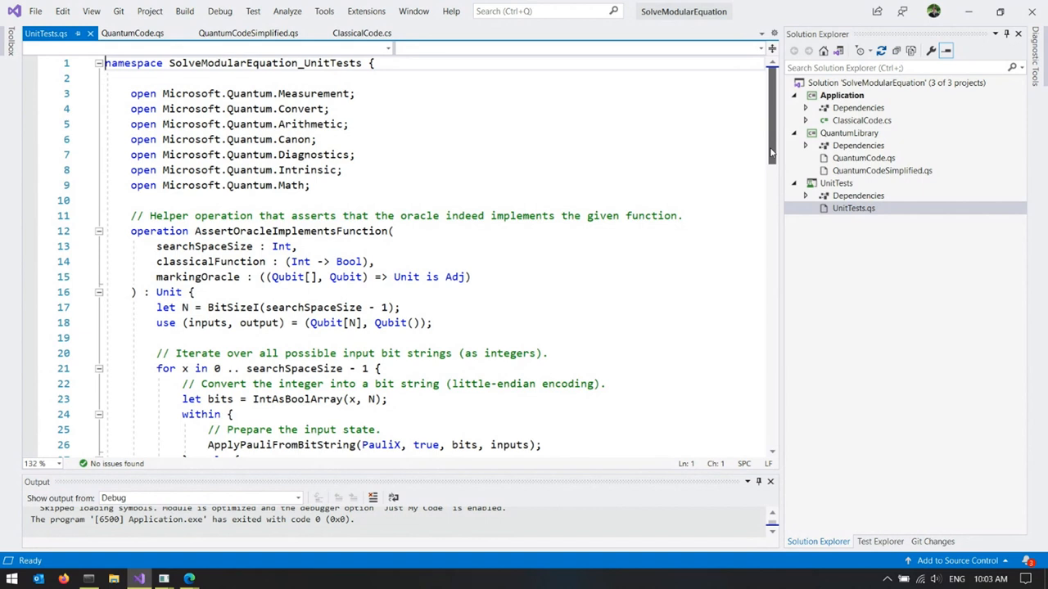
scroll(down, 3)
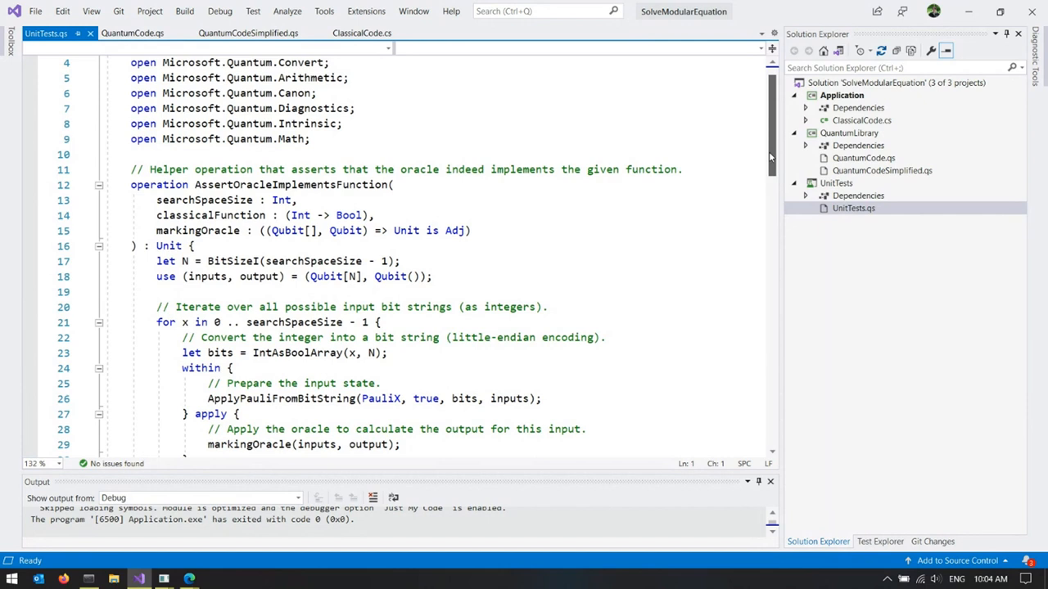
scroll(down, 3)
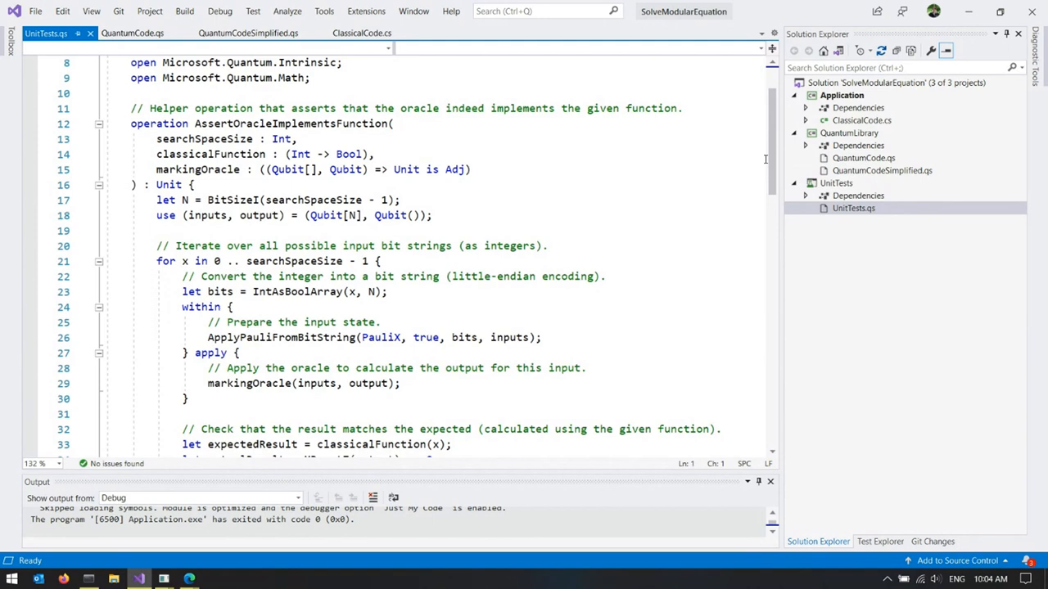
scroll(down, 3)
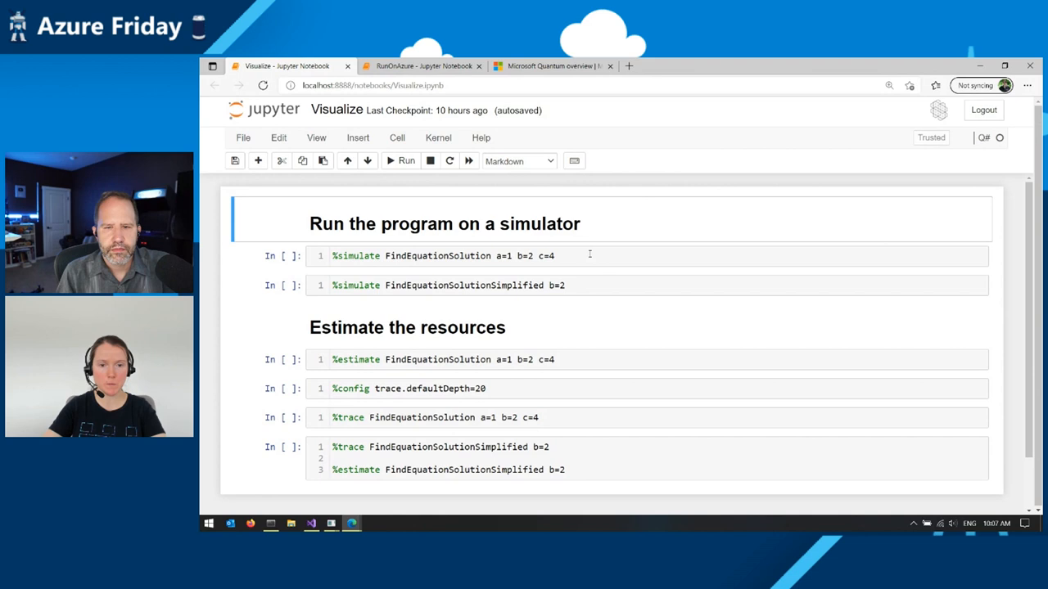
- Run the %simulate FindEquationSolution cell, solving 1x + 2 = 0 (mod 4) with output Zero, One
click(402, 161)
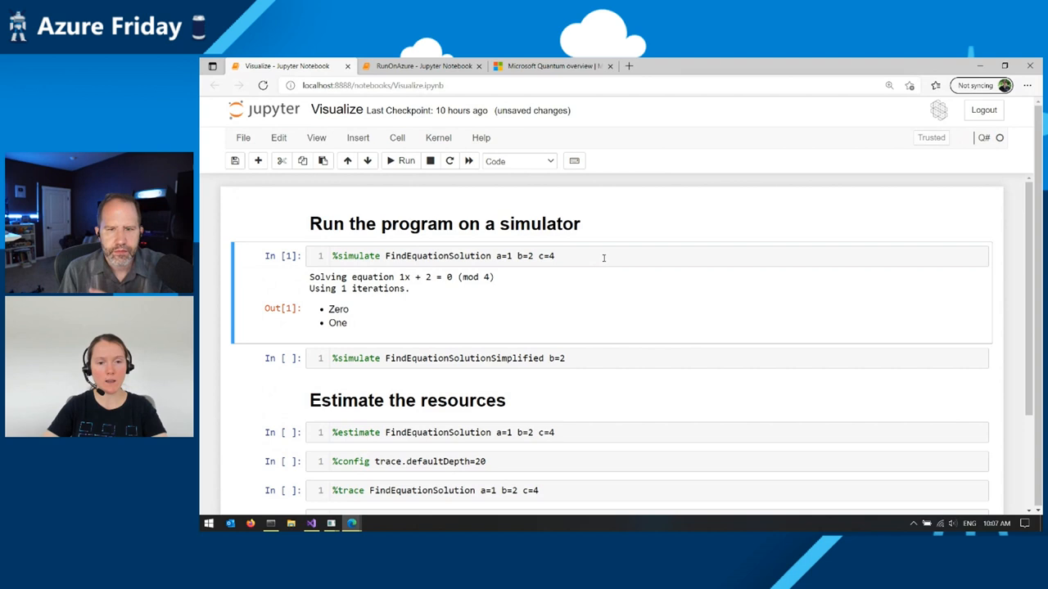
mouse_move(568, 271)
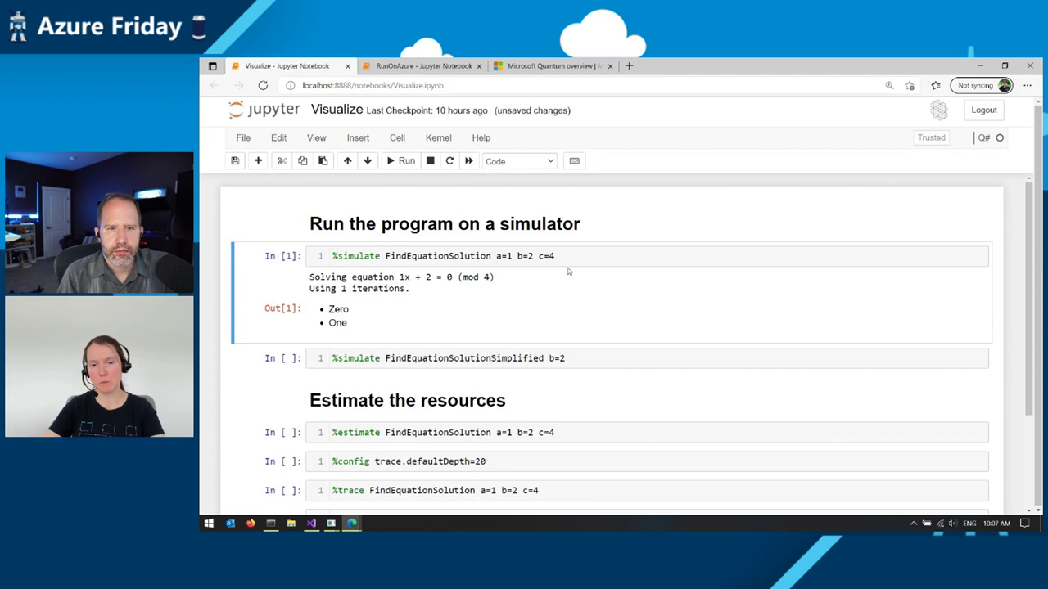
mouse_move(593, 276)
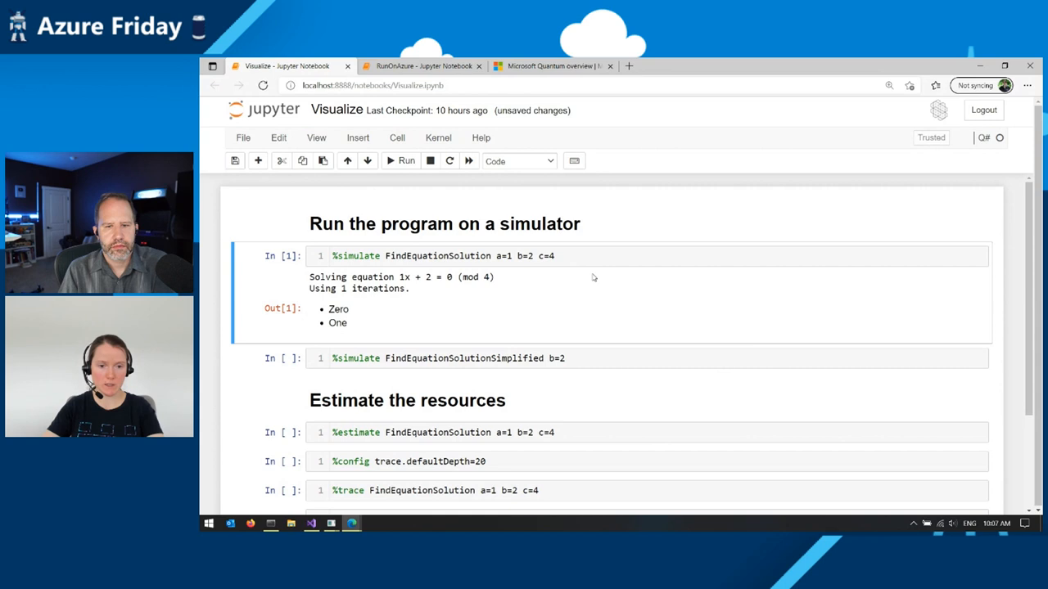
- Run the %estimate FindEquationSolution a=1 b=2 c=4 cell: 1525 CNOT, 967 T, depth 648, 8 qubits
scroll(down, 3)
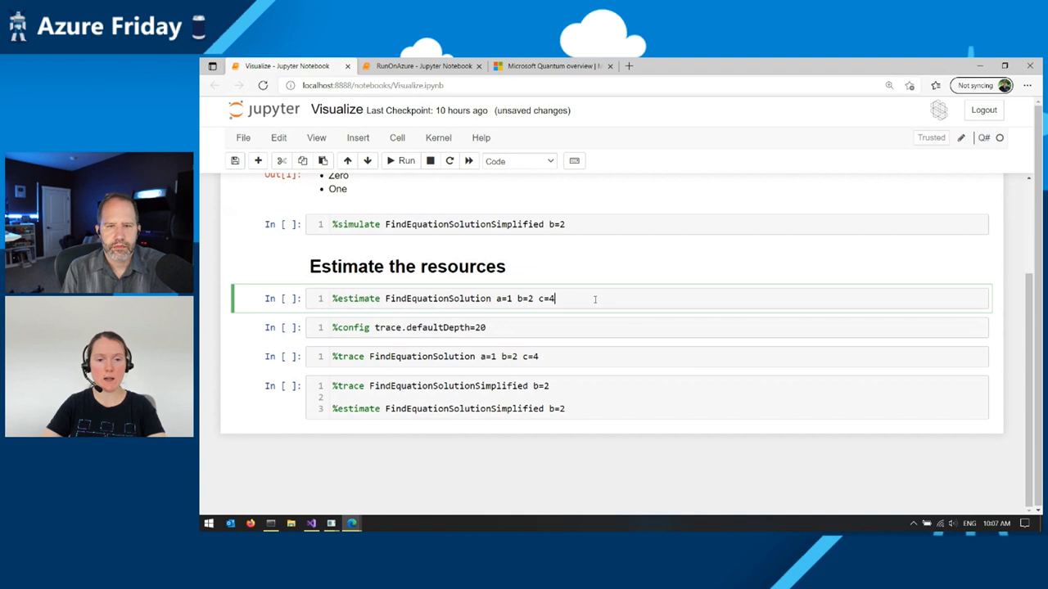
click(402, 160)
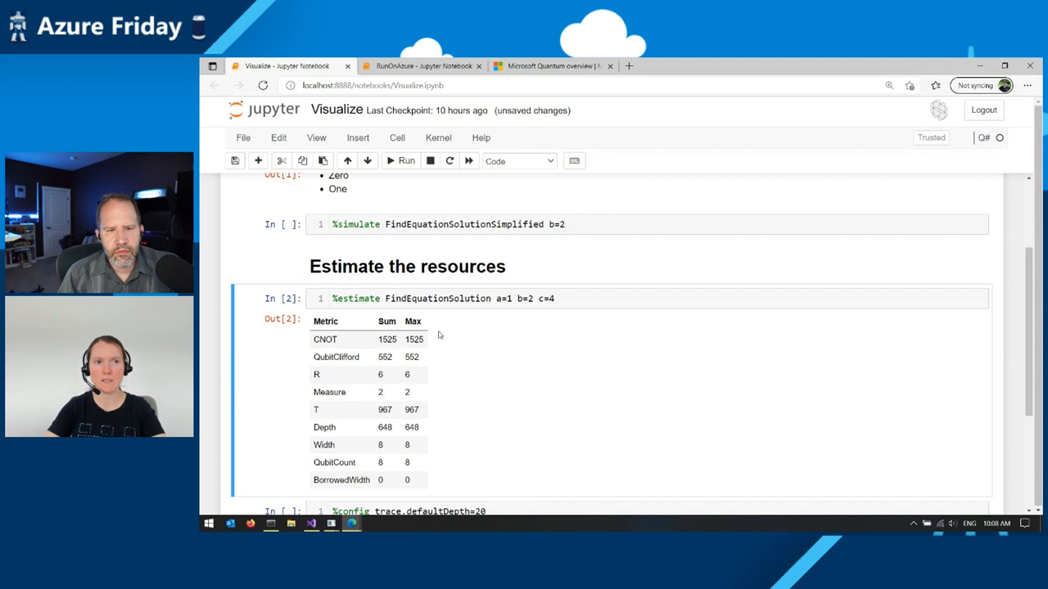
key(ctrl+s)
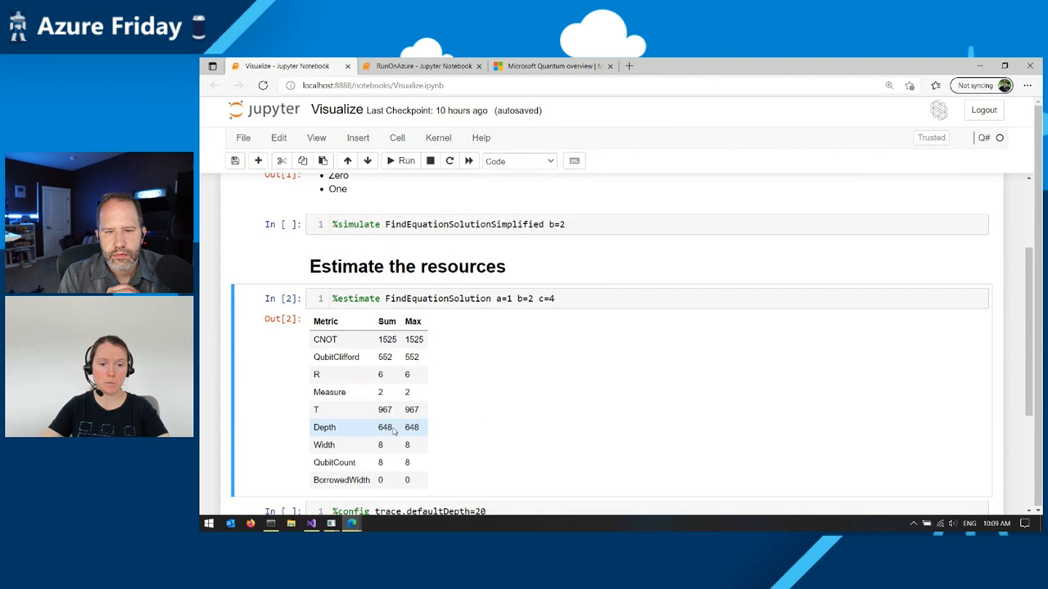
mouse_move(652, 359)
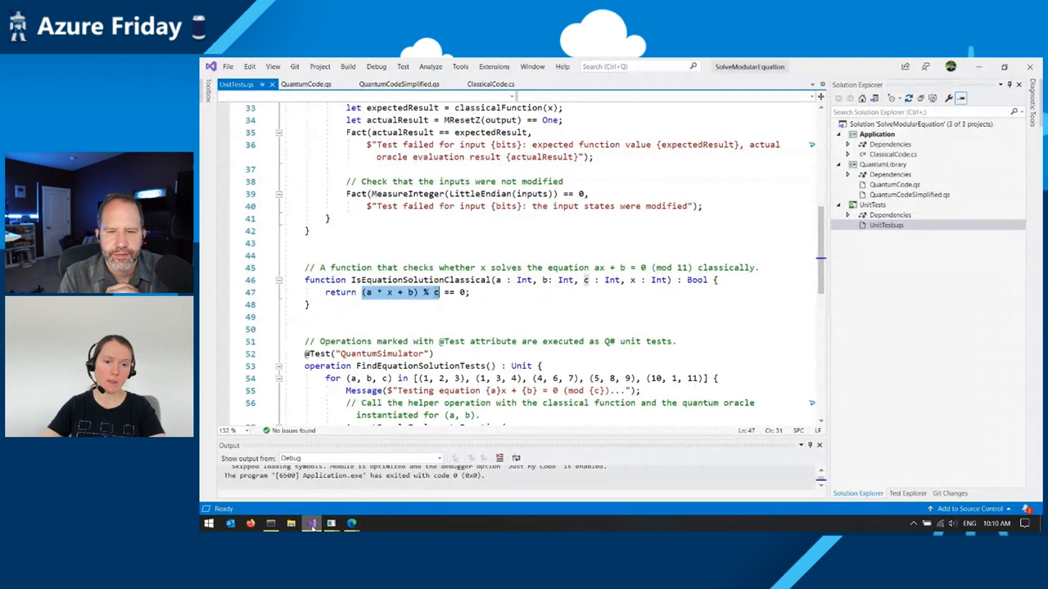
- Show QuantumCodeSimplified.qs at the IsEquationSolutionSimplified operation
click(398, 83)
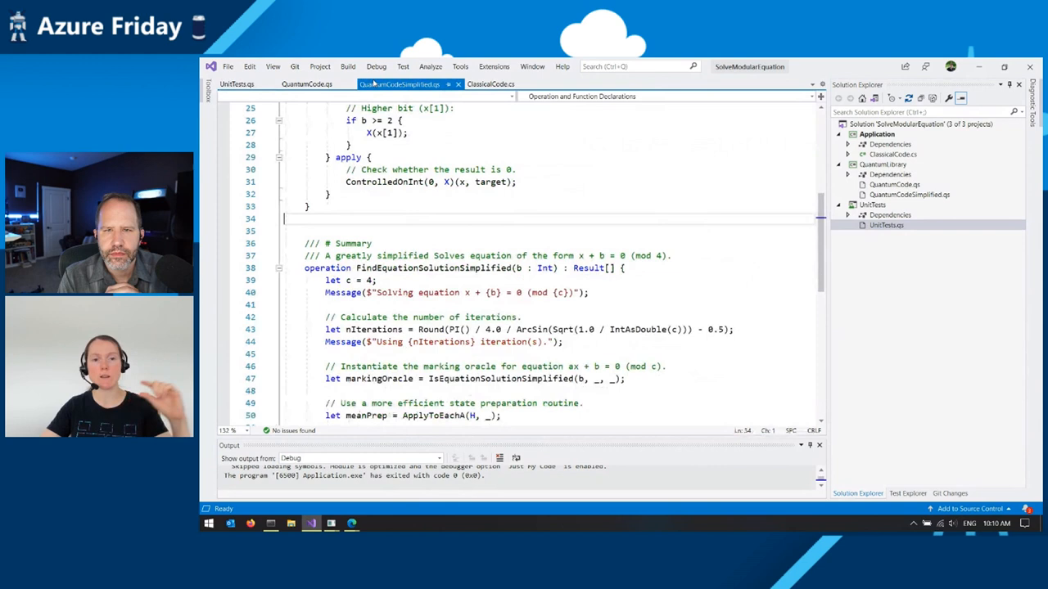
scroll(up, 3)
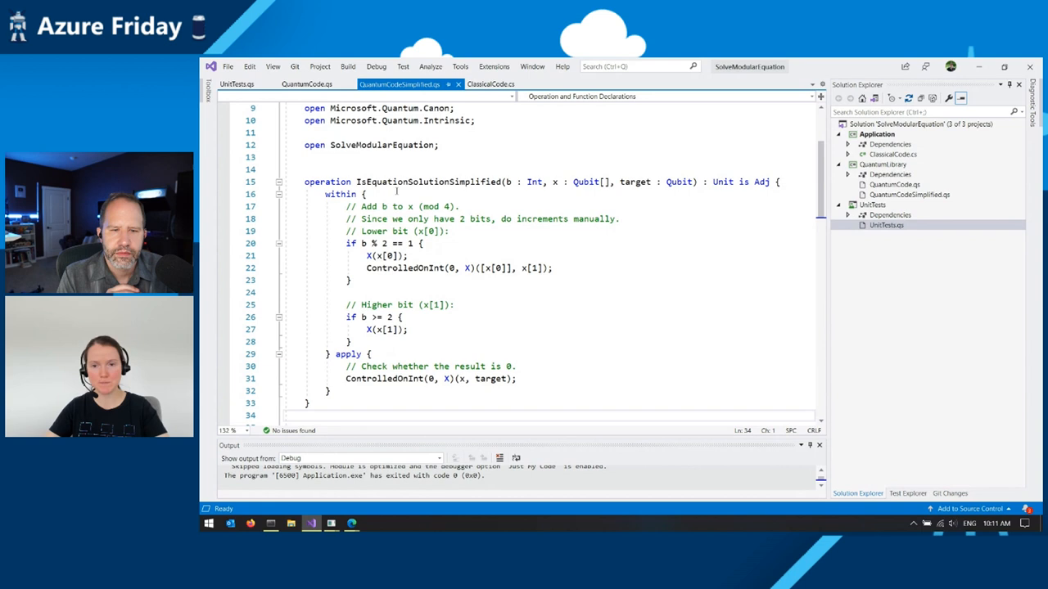
click(284, 415)
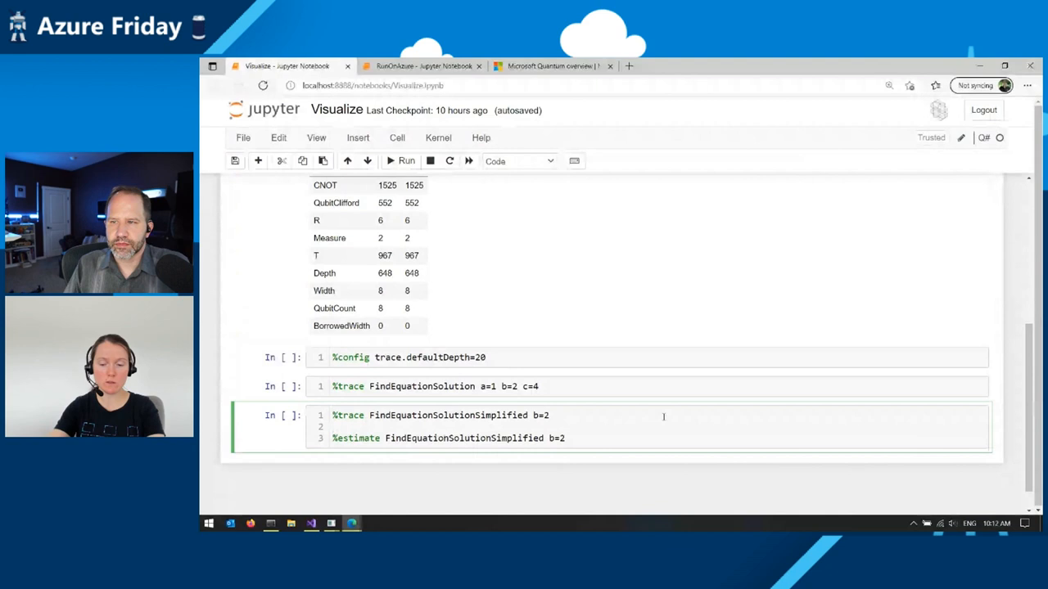
- Run the FindEquationSolutionSimplified b=2 trace-and-estimate cell: 11 CNOT, 7 T, depth 5, 3 qubits
click(406, 160)
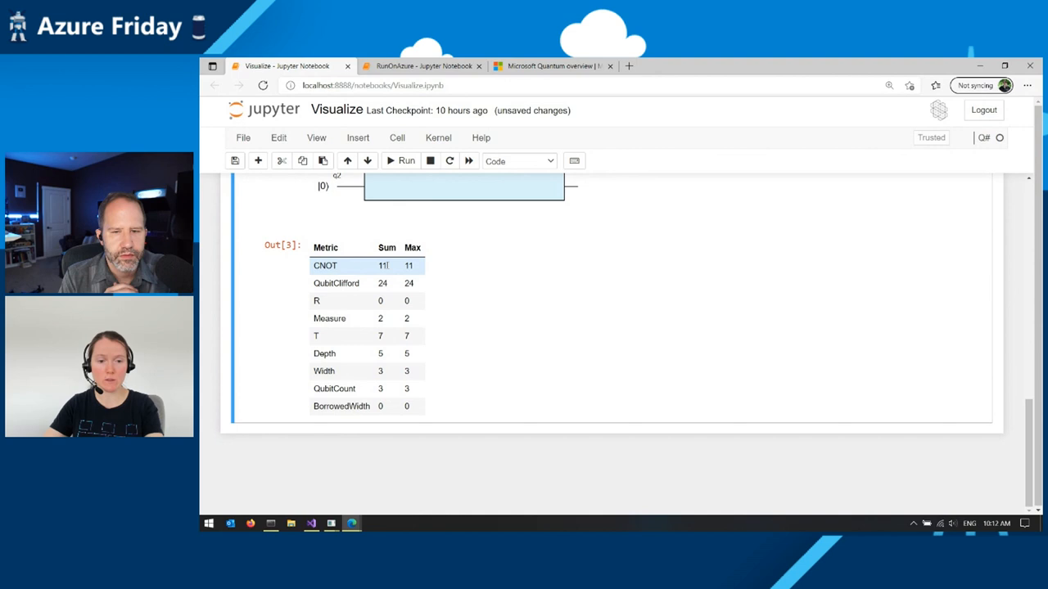
scroll(up, 3)
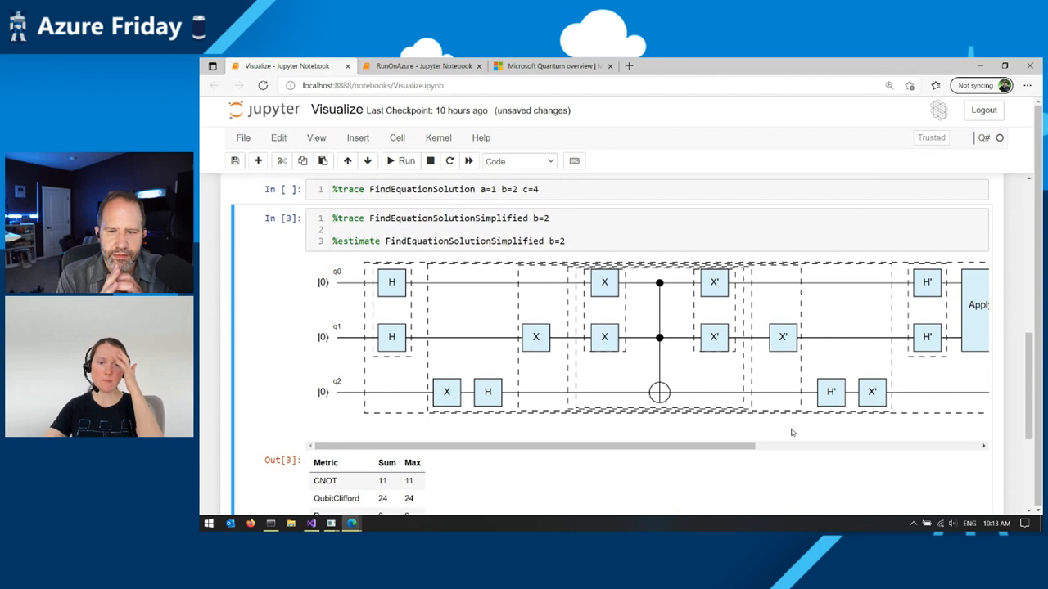
scroll(down, 3)
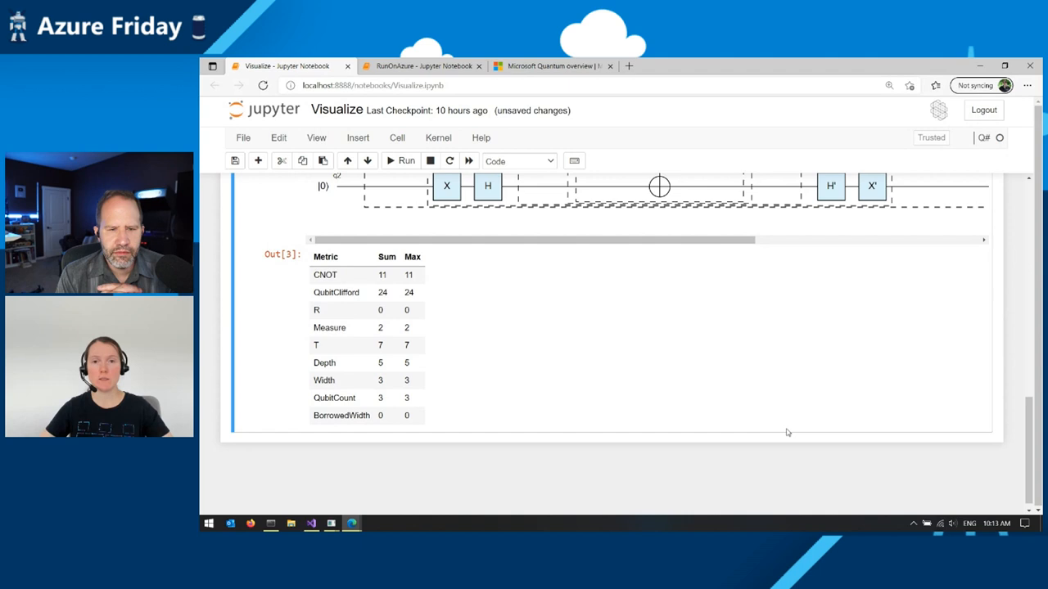
click(421, 65)
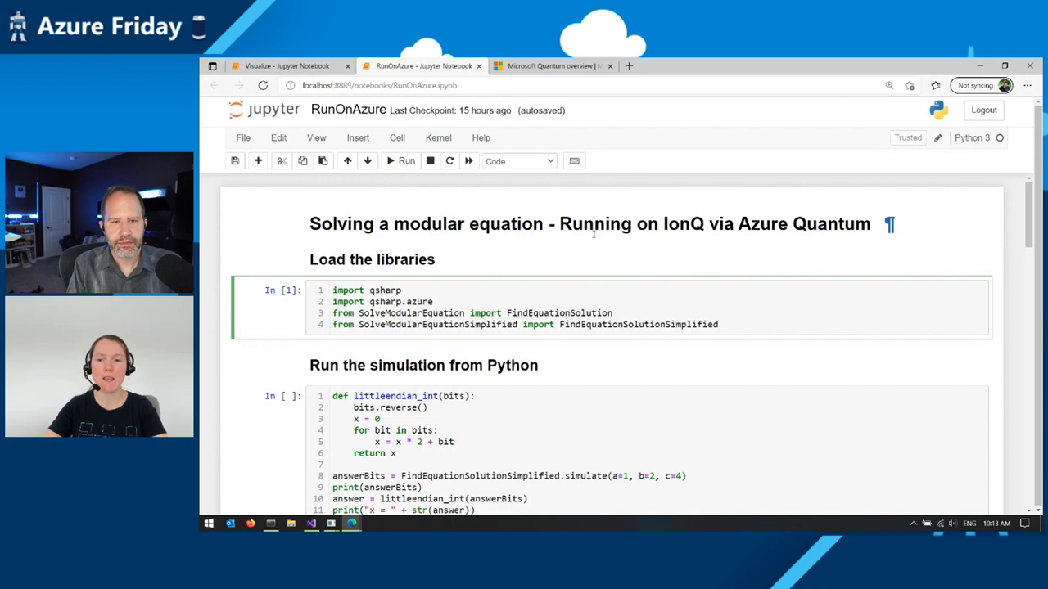
- Run the local Python simulation cell, printing bits [0, 1] and x = 2
scroll(down, 3)
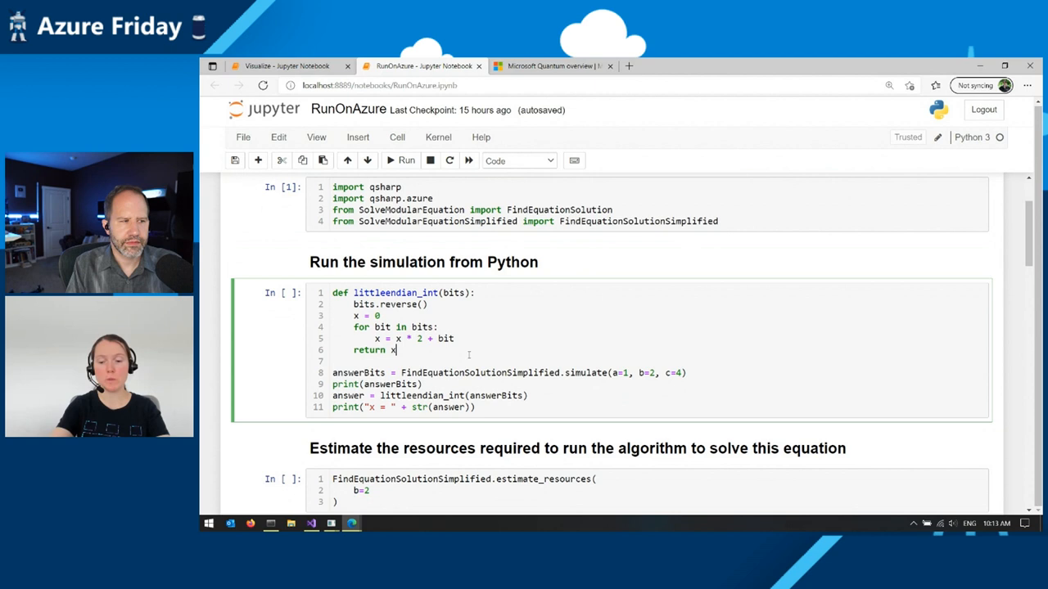
click(406, 159)
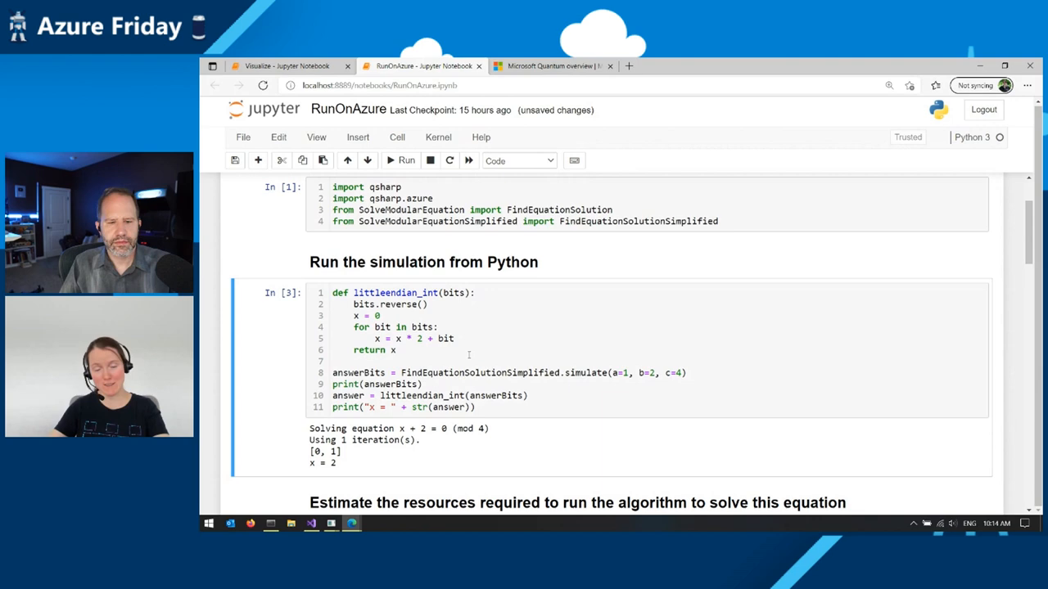
- Run the estimate_resources cell and scroll down to Connect to Azure Quantum
scroll(down, 3)
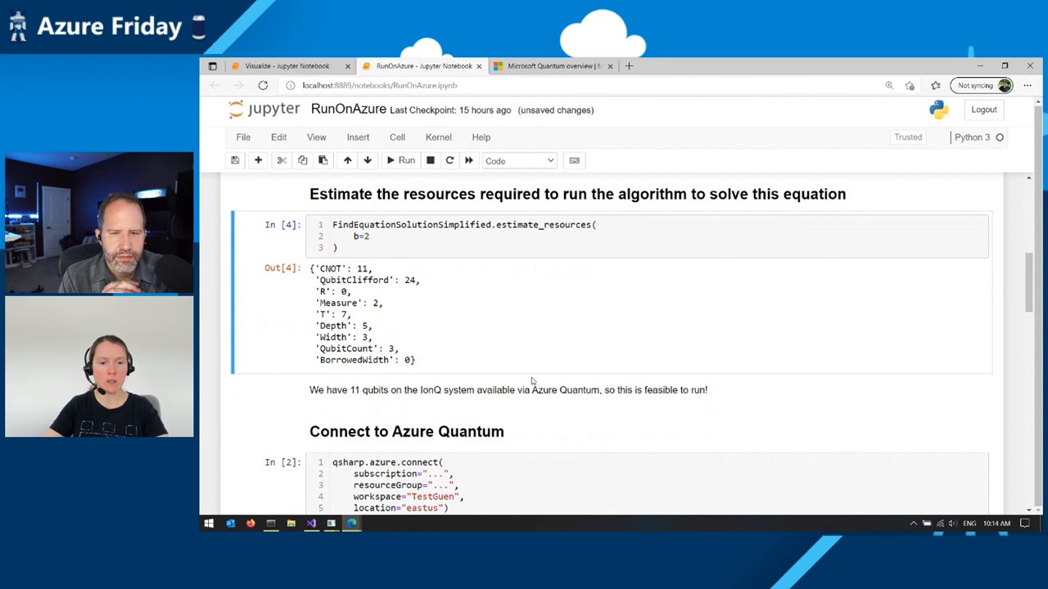
scroll(down, 3)
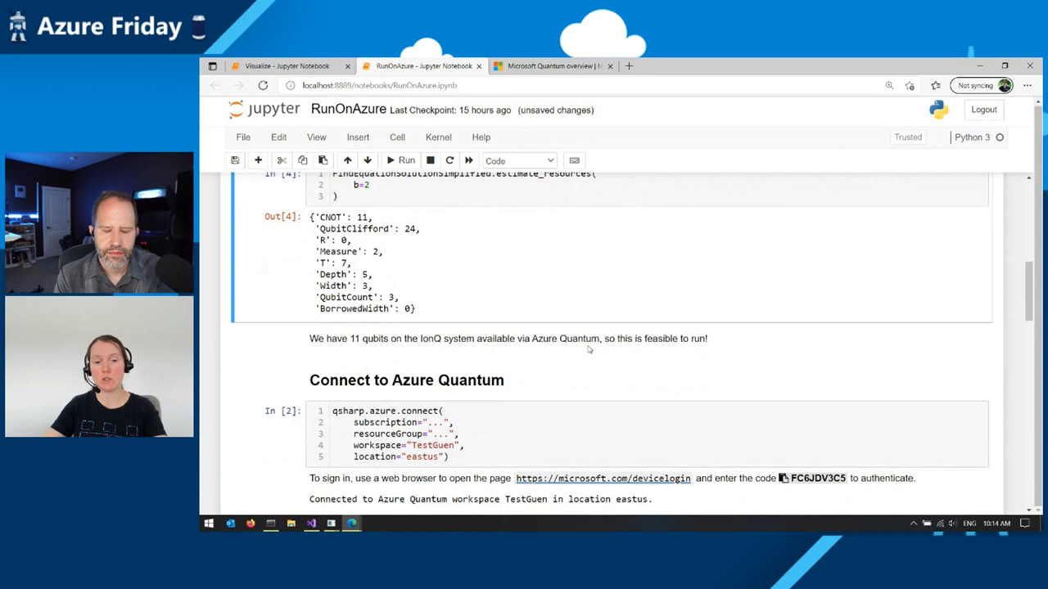
mouse_move(794, 336)
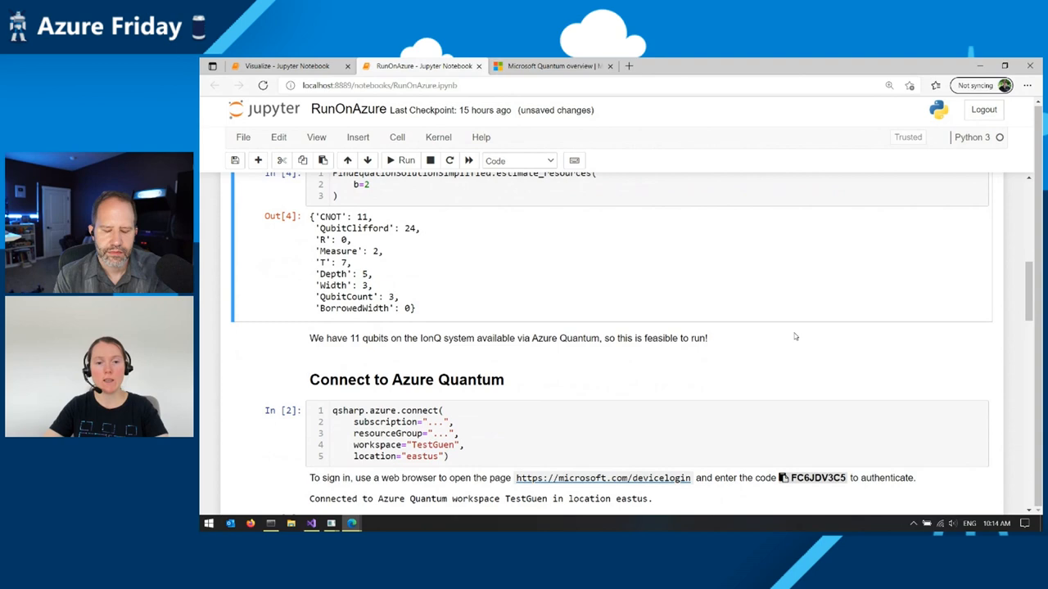
- Run the qsharp.azure.target("ionq.simulator") cell to make the simulator the active target
scroll(down, 3)
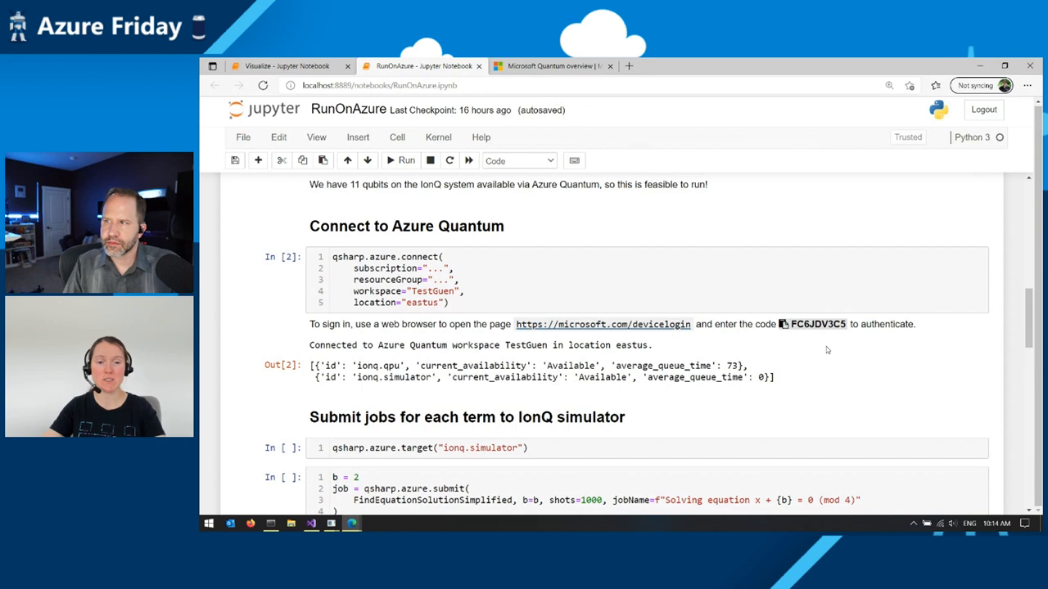
mouse_move(822, 346)
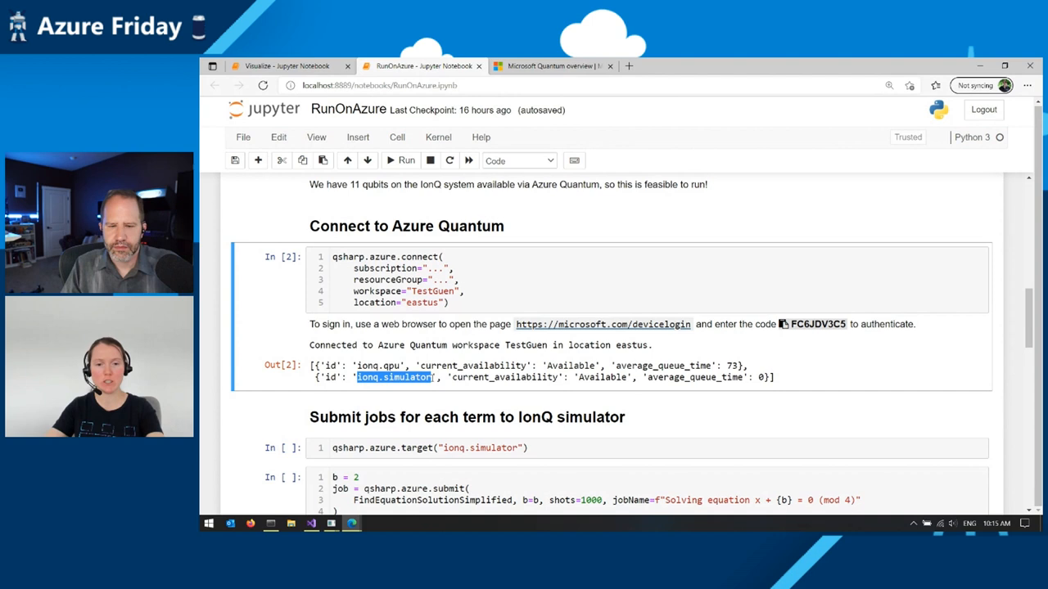
scroll(down, 3)
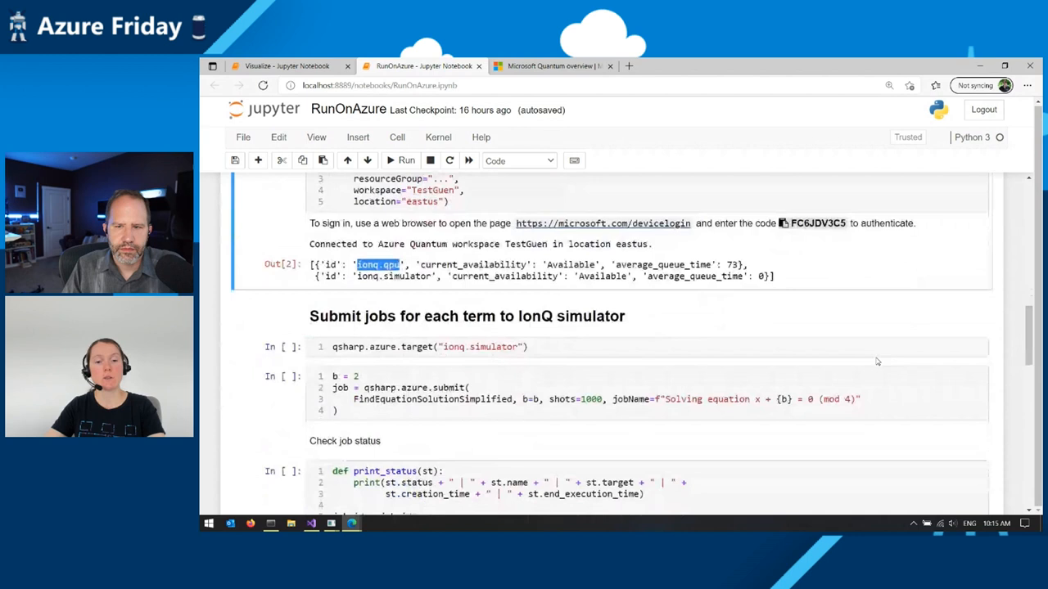
click(407, 160)
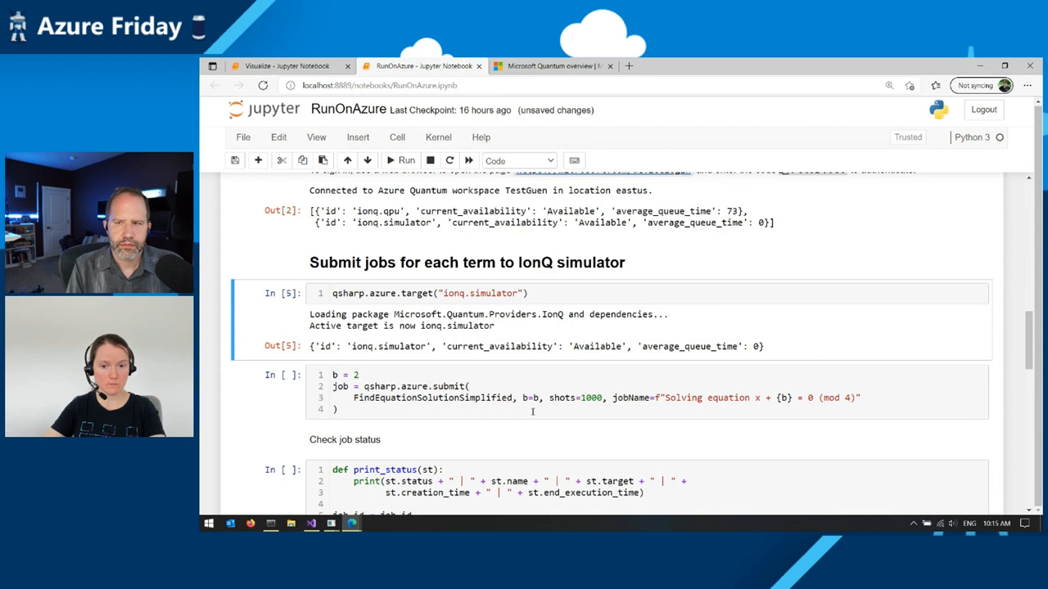
- Submit FindEquationSolutionSimplified with b=2 to ionq.simulator for 1000 shots
click(406, 160)
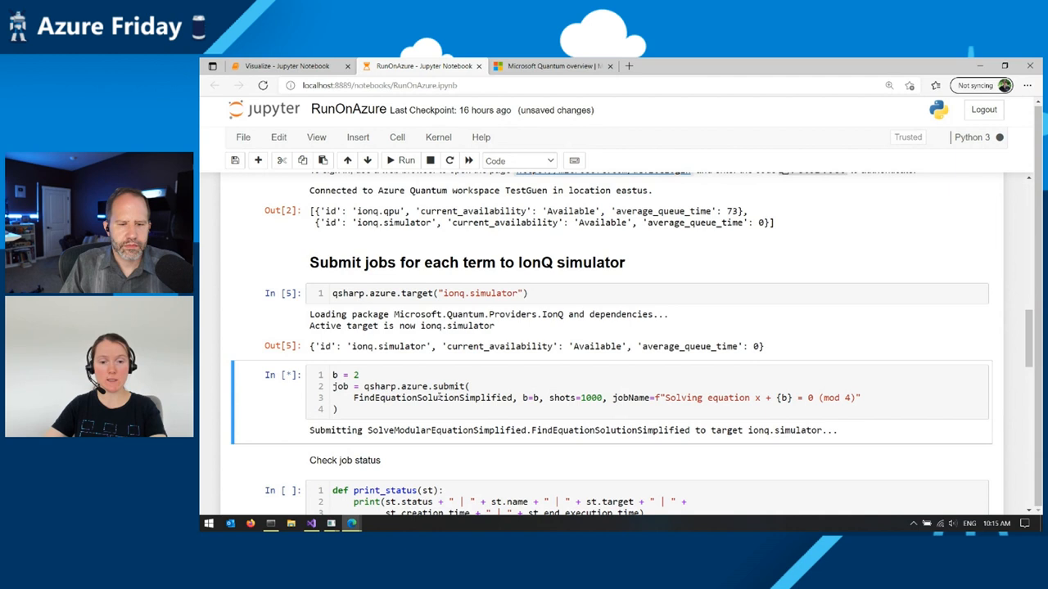
double_click(529, 398)
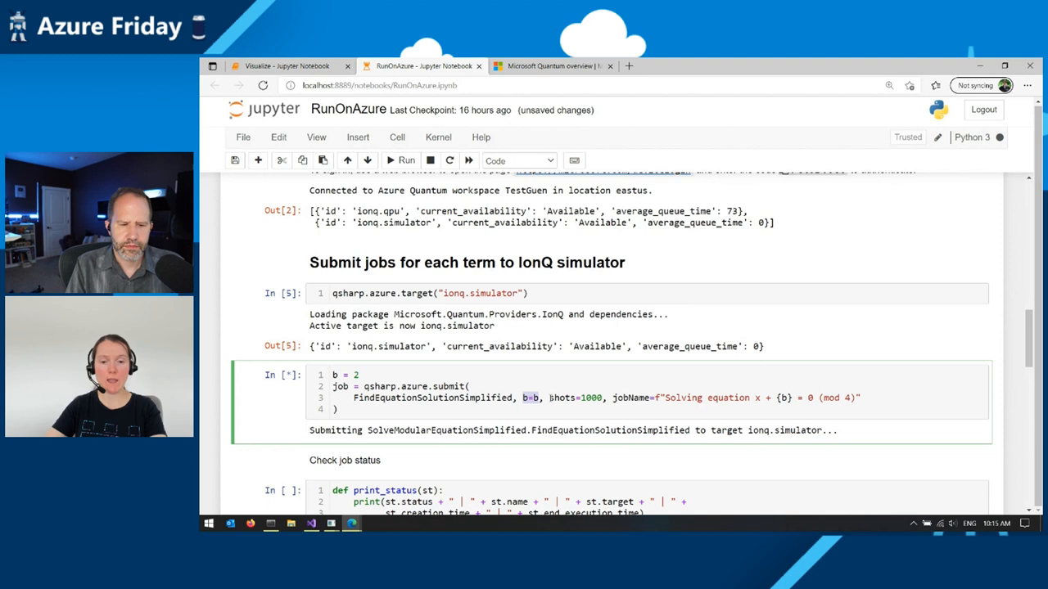
click(406, 160)
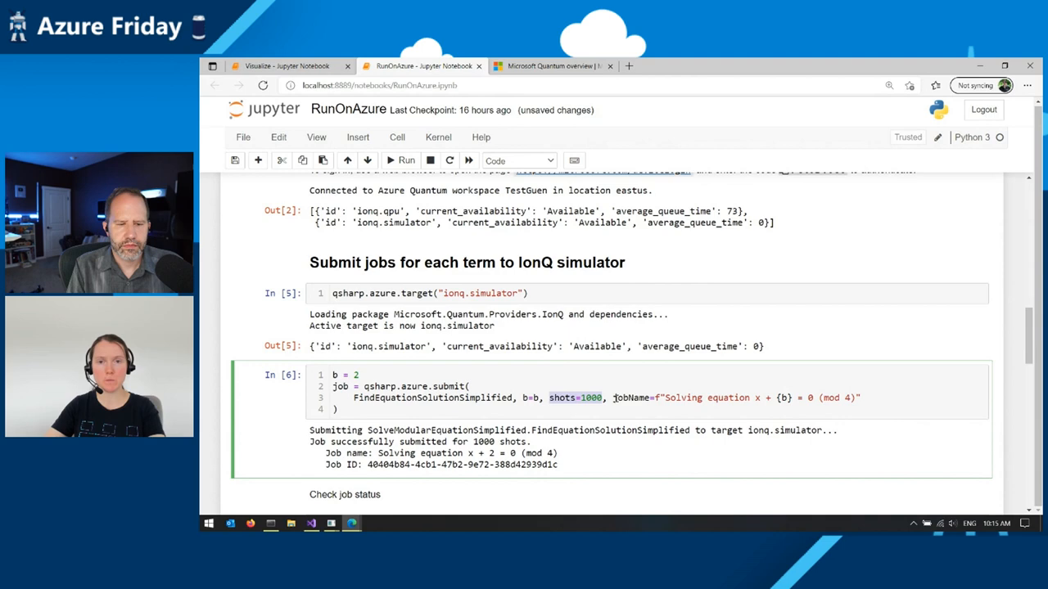
scroll(down, 3)
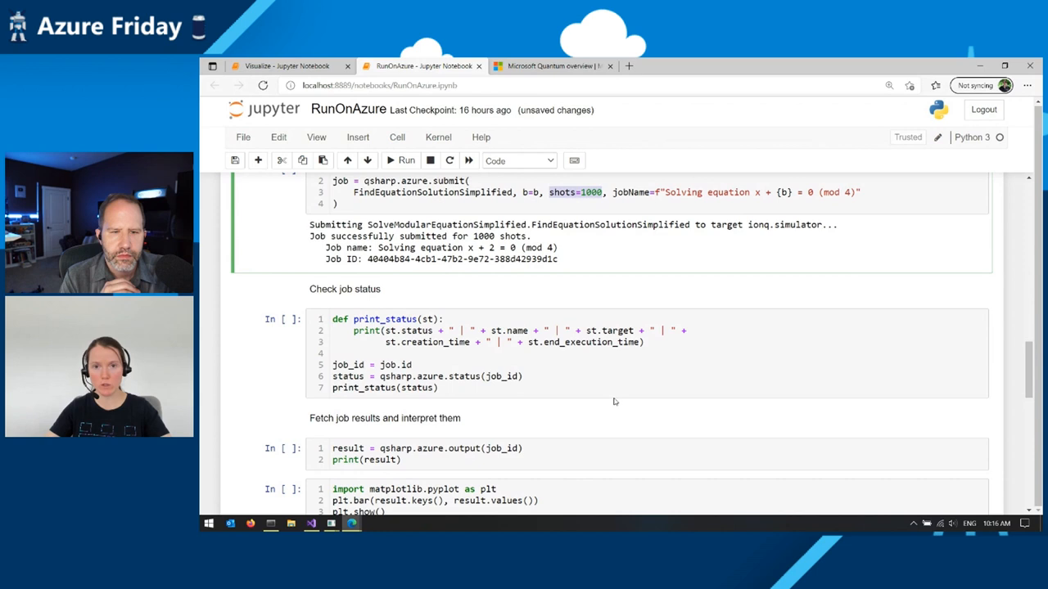
- Check the simulator job status and fetch its result histogram, {'[0,1]': 1.0}
click(401, 159)
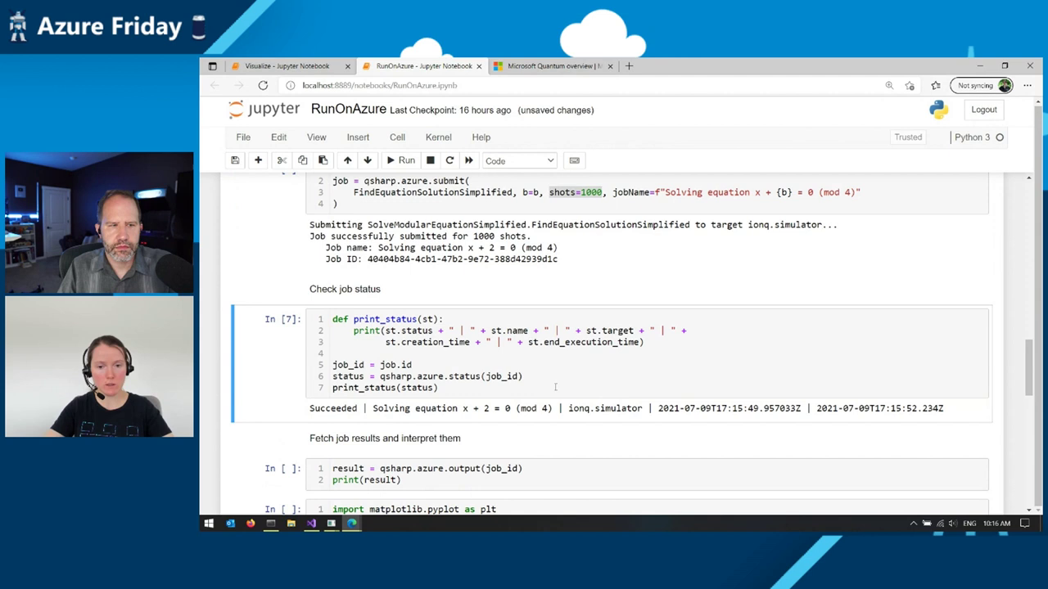
scroll(down, 3)
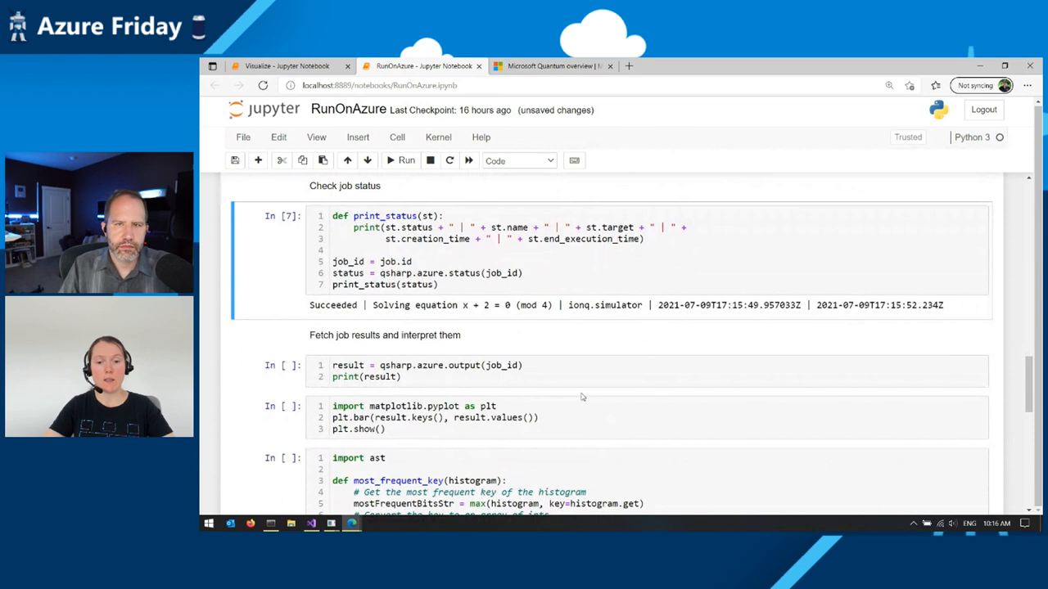
click(406, 160)
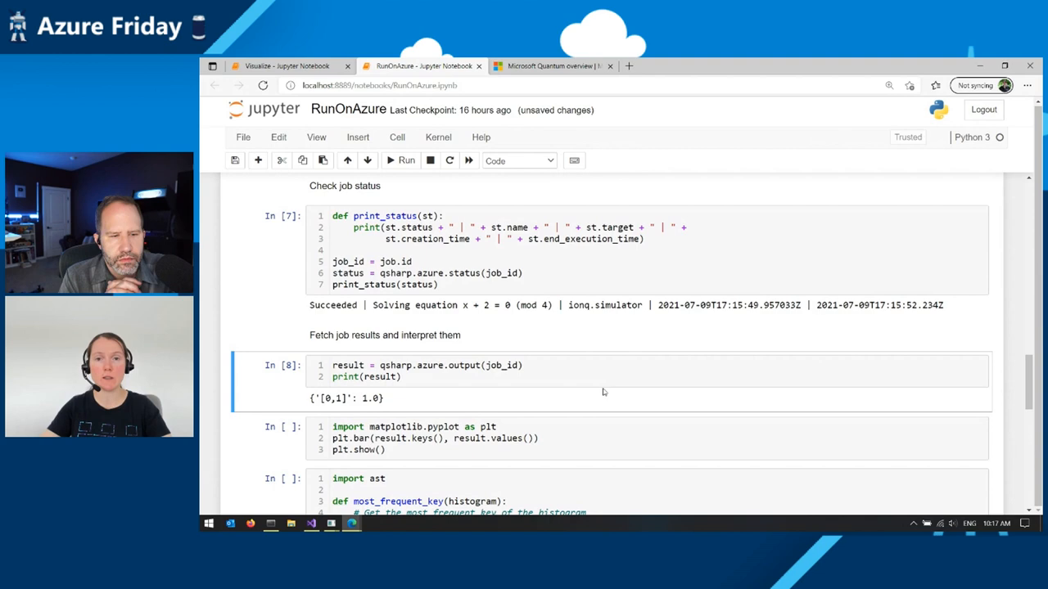
scroll(down, 3)
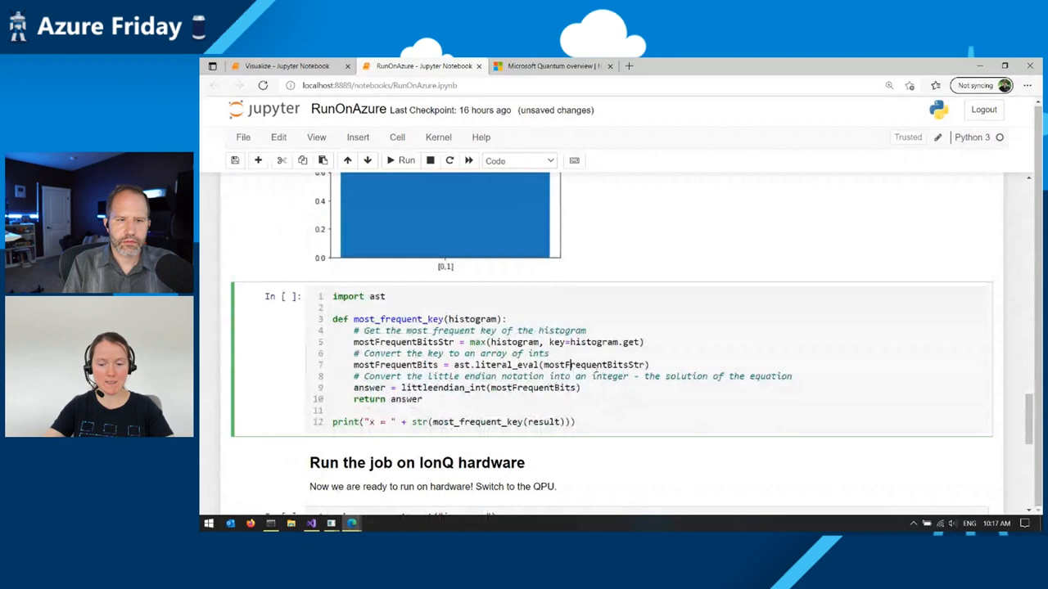
- Run the most_frequent_key cell to print x = 2, then set the ionq.qpu target
click(406, 160)
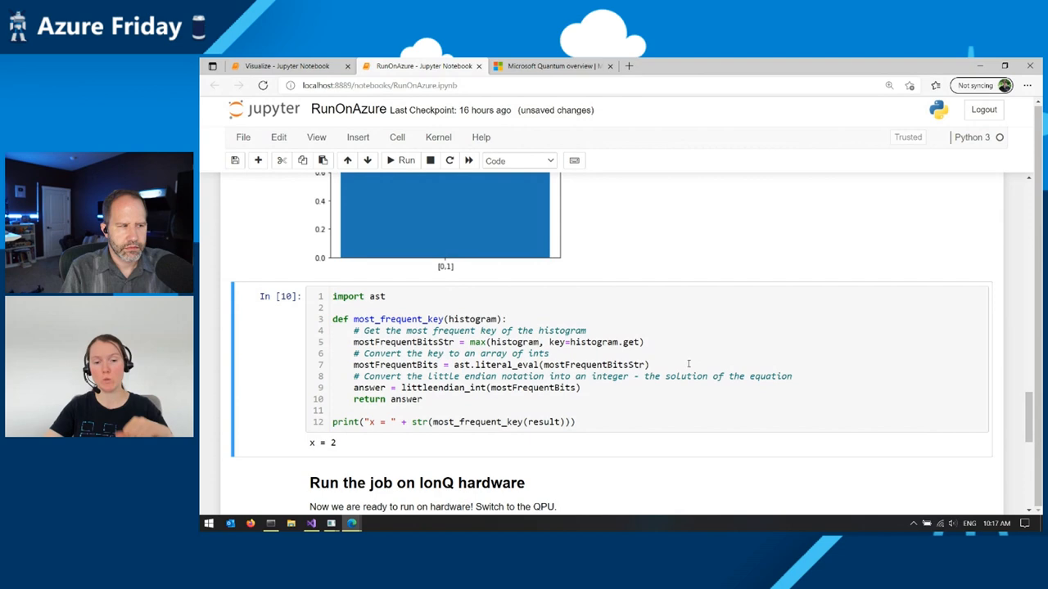
scroll(down, 3)
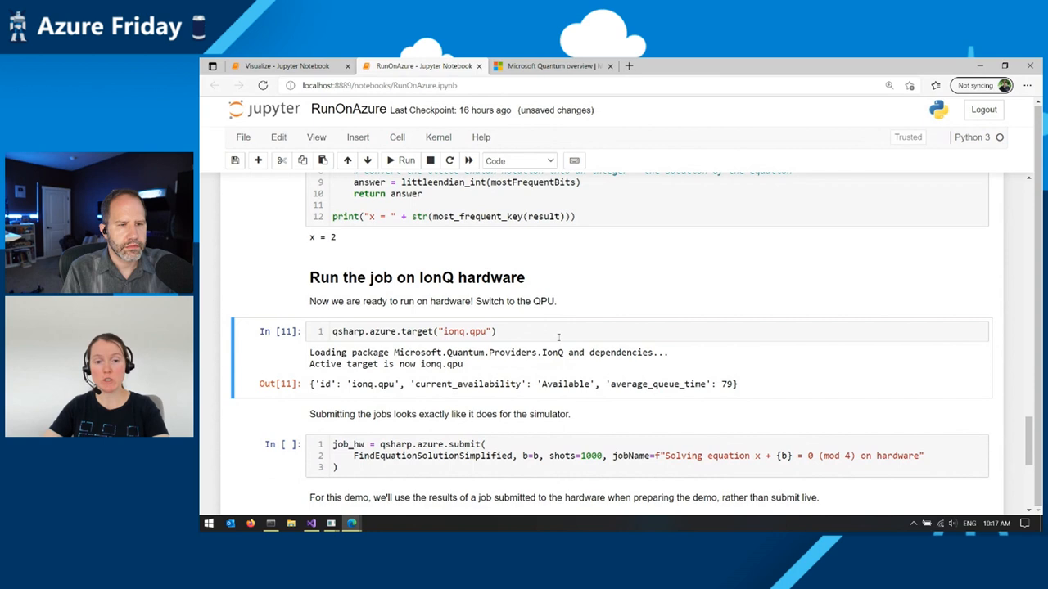
mouse_move(600, 365)
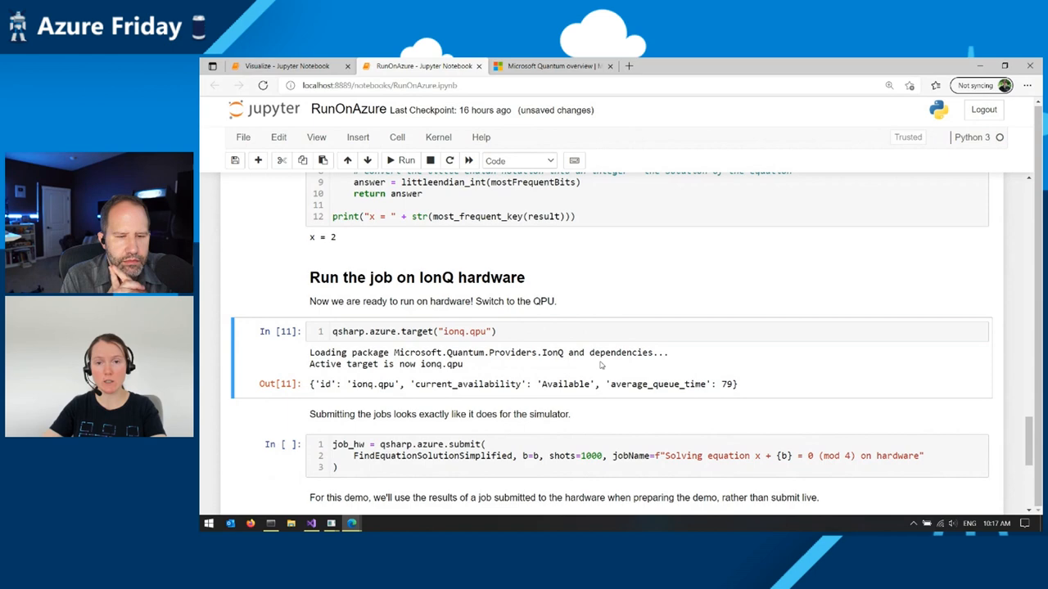
scroll(down, 3)
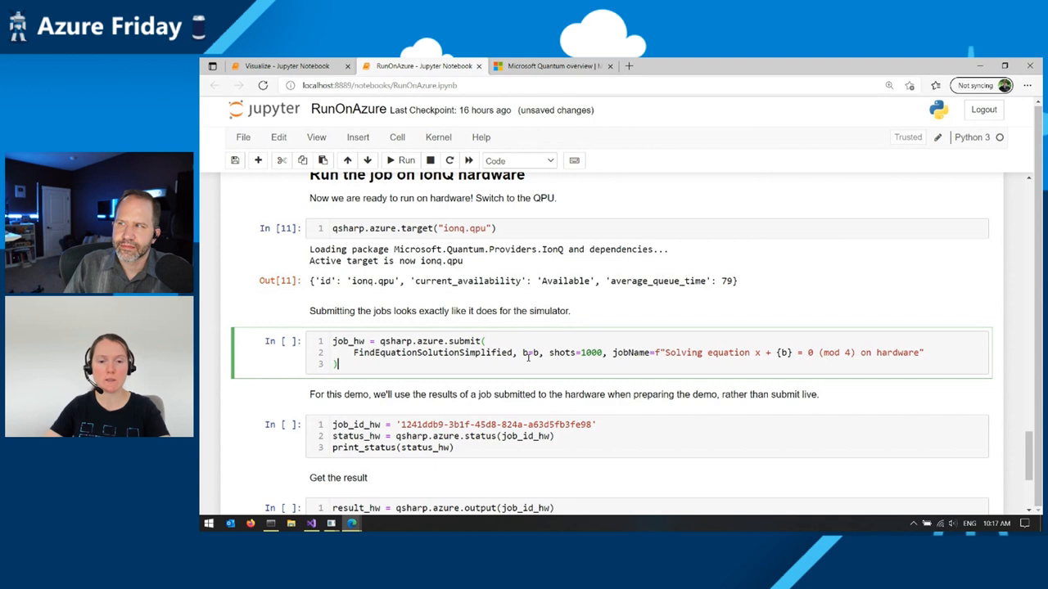
scroll(down, 3)
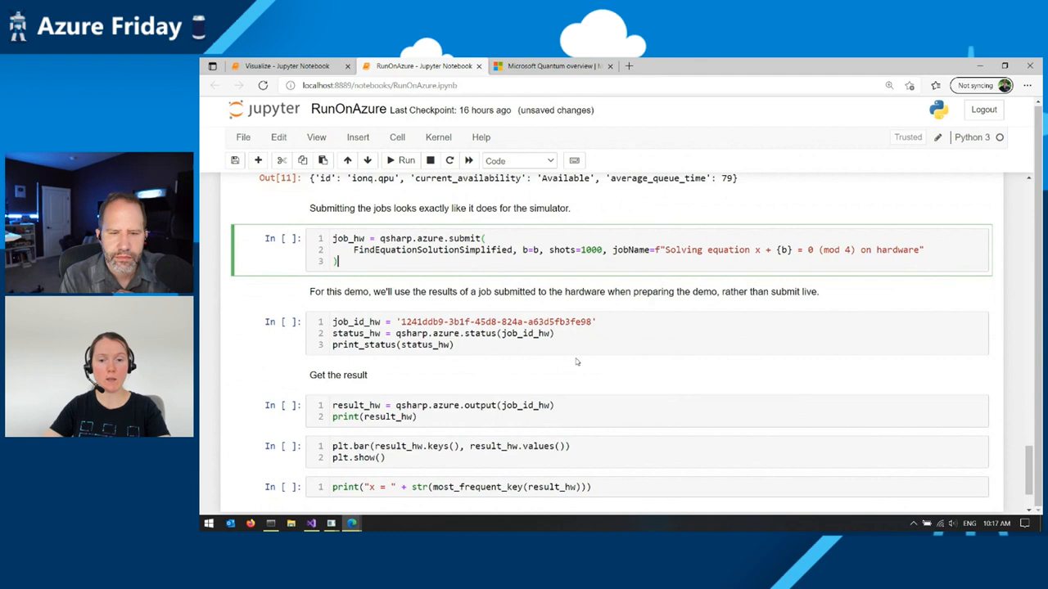
click(576, 345)
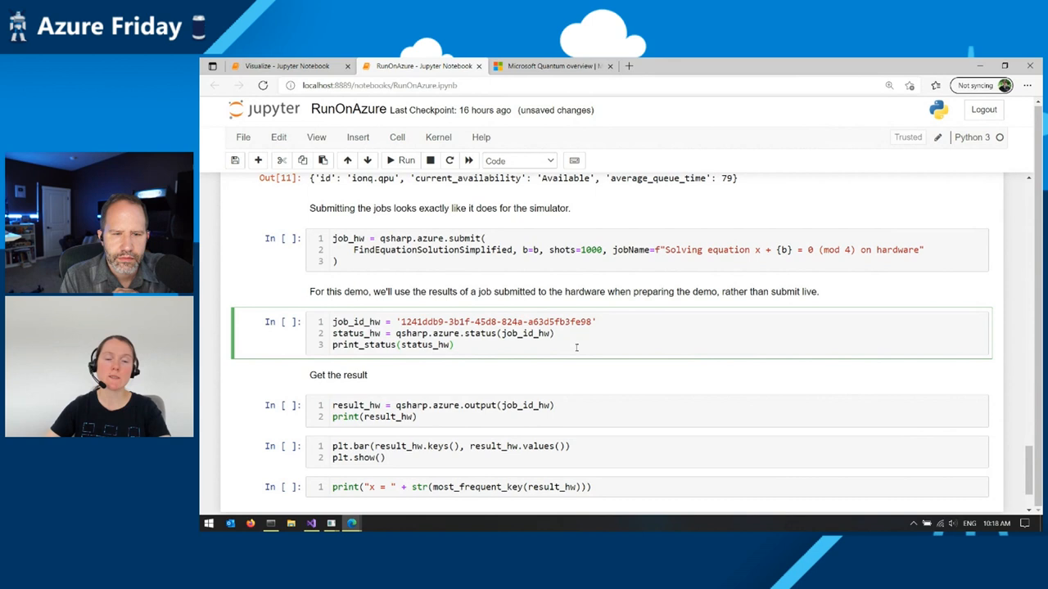
- Check the hardware job status and print its result probabilities, '[0,1]' at 0.869
click(406, 160)
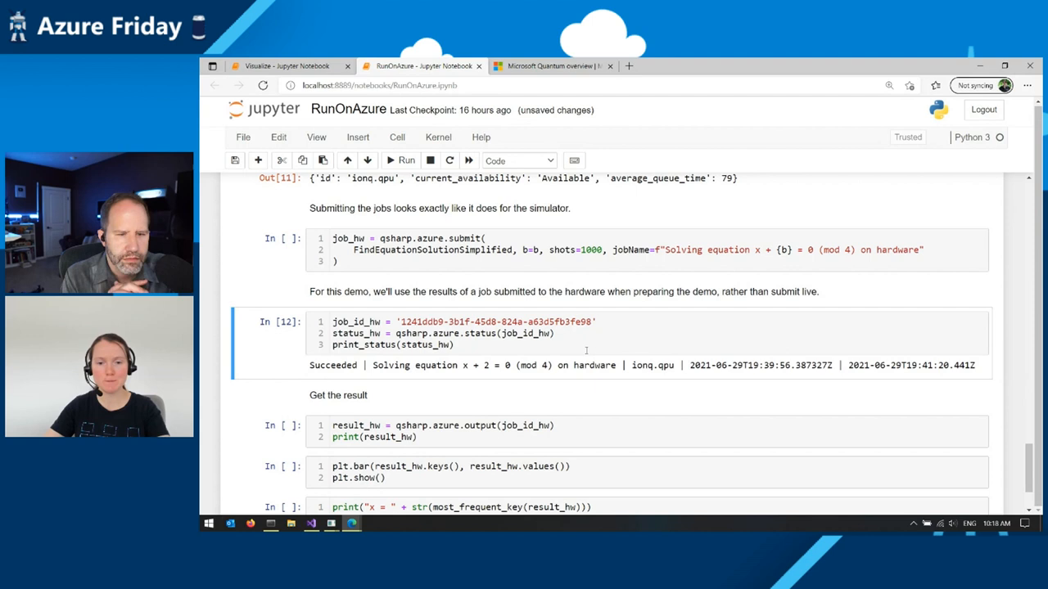
scroll(down, 3)
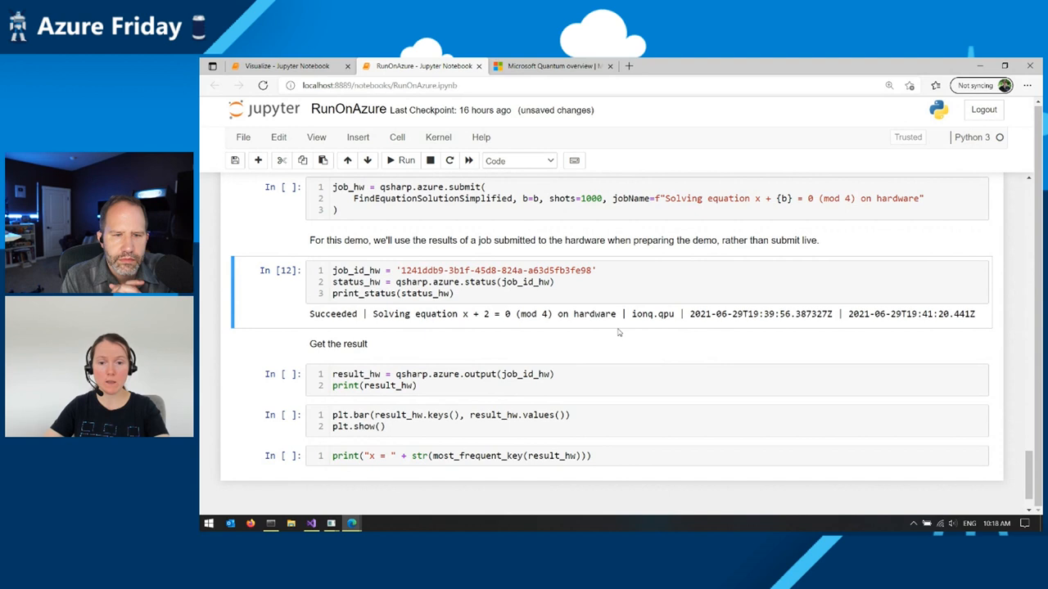
click(512, 385)
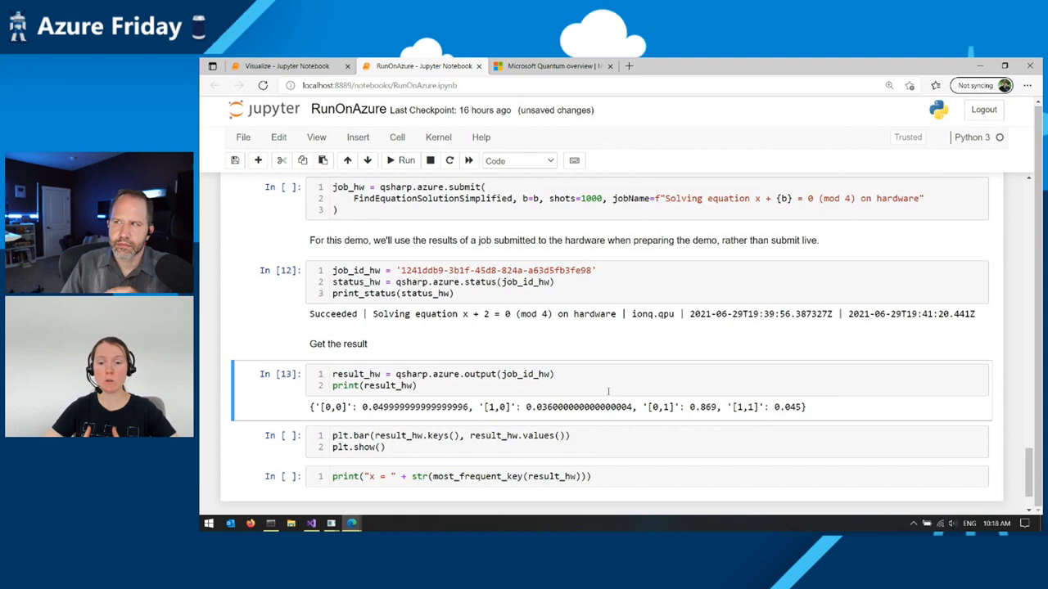
- Highlight the '[0,1]': 0.869 result and save the RunOnAzure notebook
drag(644, 407, 716, 407)
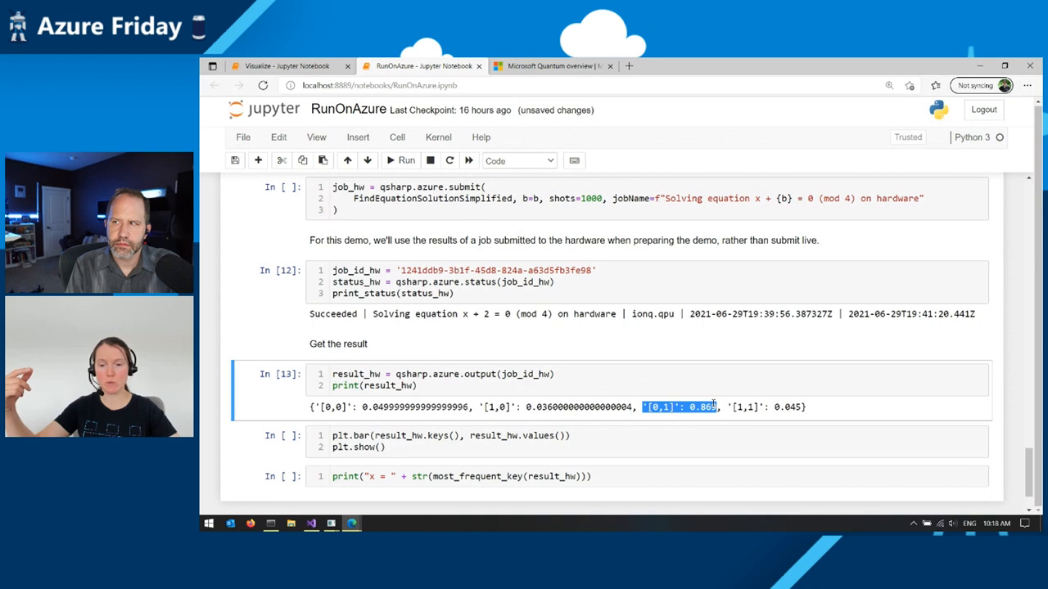
key(ctrl+s)
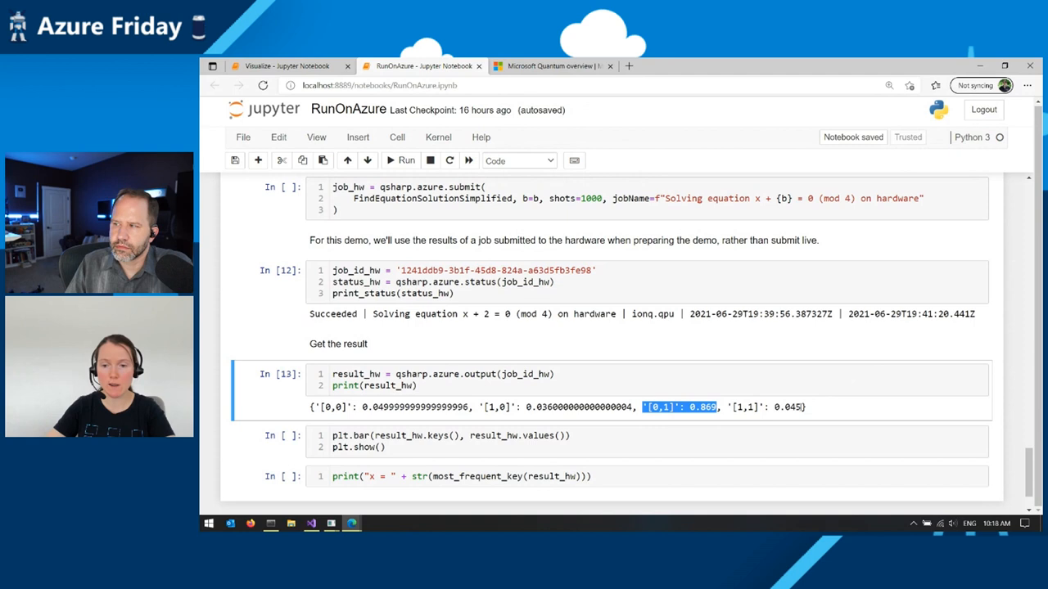
scroll(down, 3)
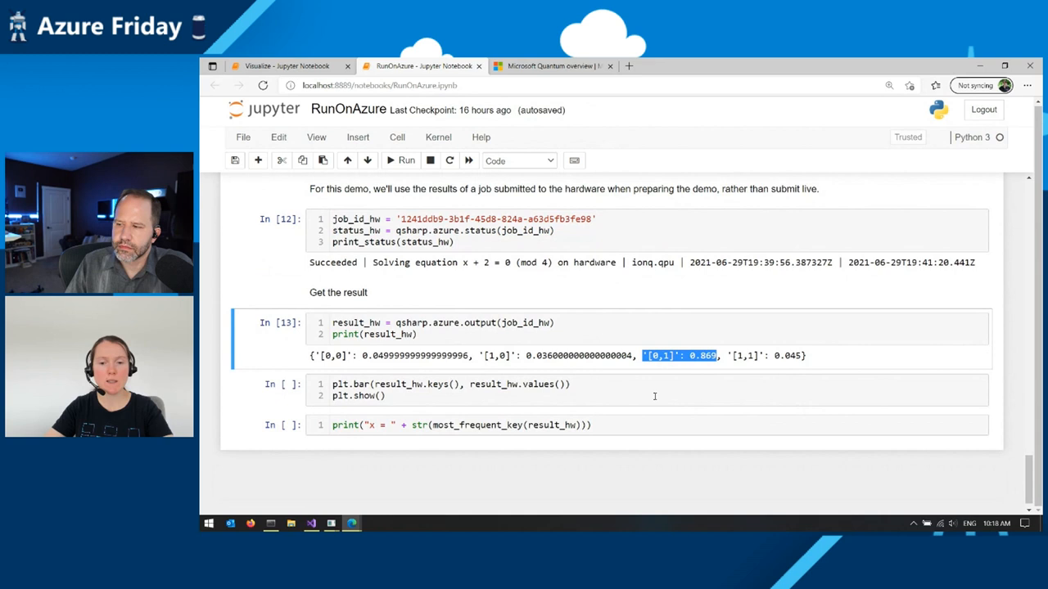
click(649, 390)
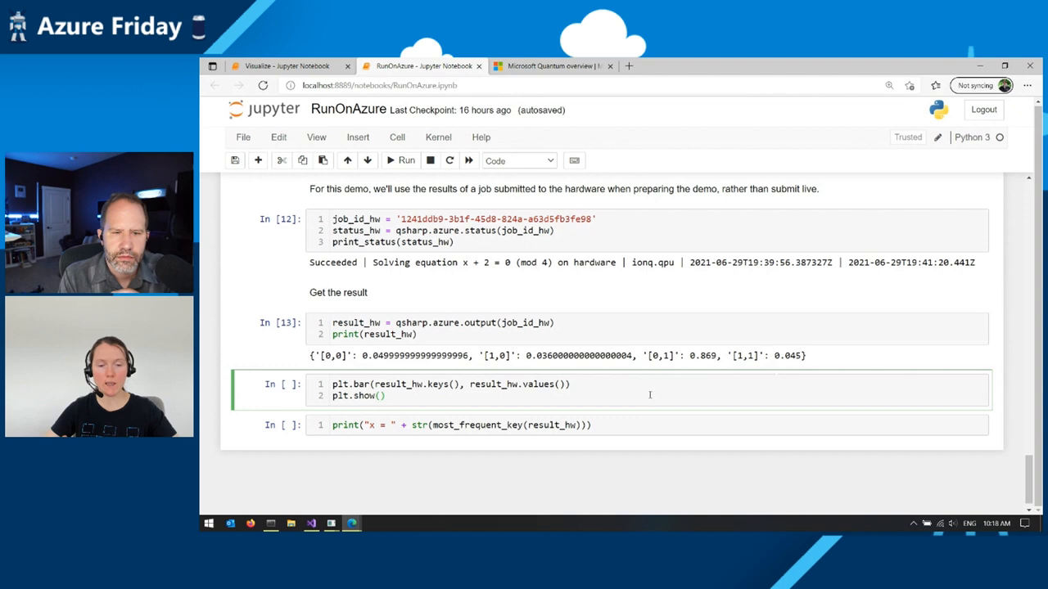
- Run the plt.bar cell to plot the hardware results, peaking at [0,1] near 0.87
click(402, 159)
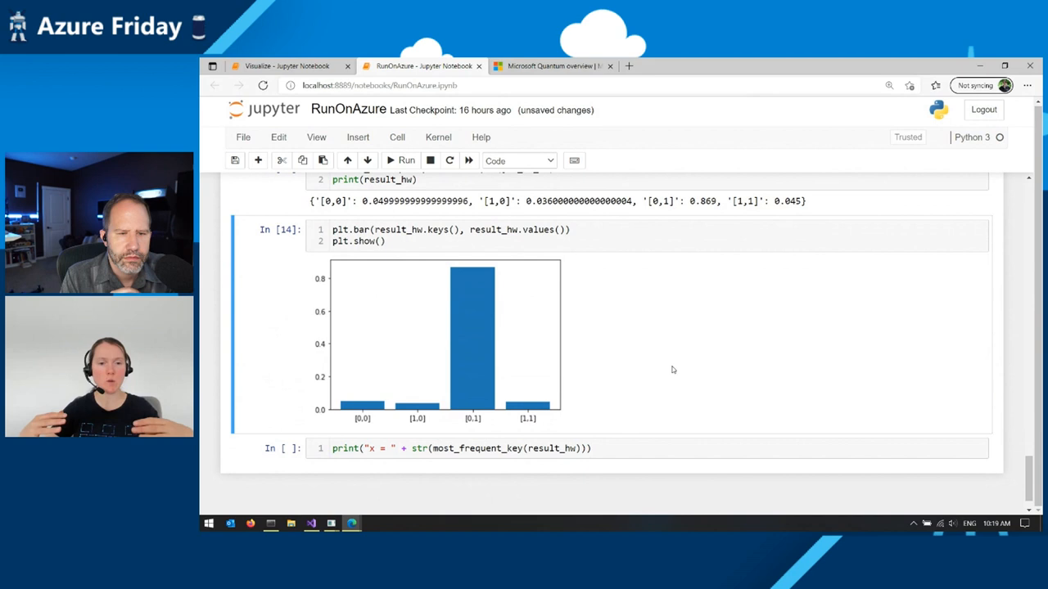
mouse_move(703, 360)
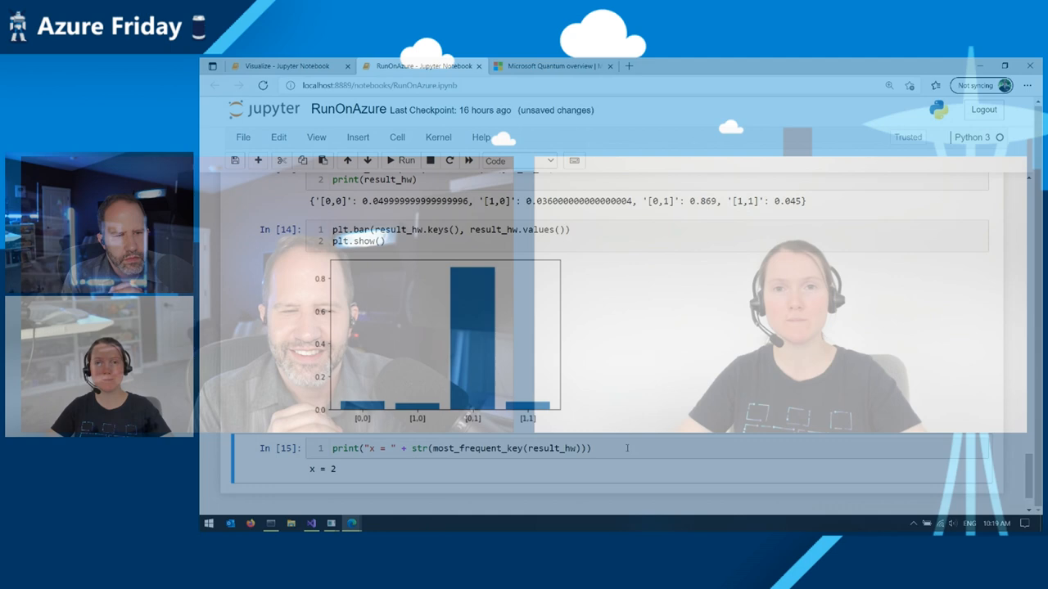
- Switch to the Microsoft Quantum overview browser tab
click(553, 66)
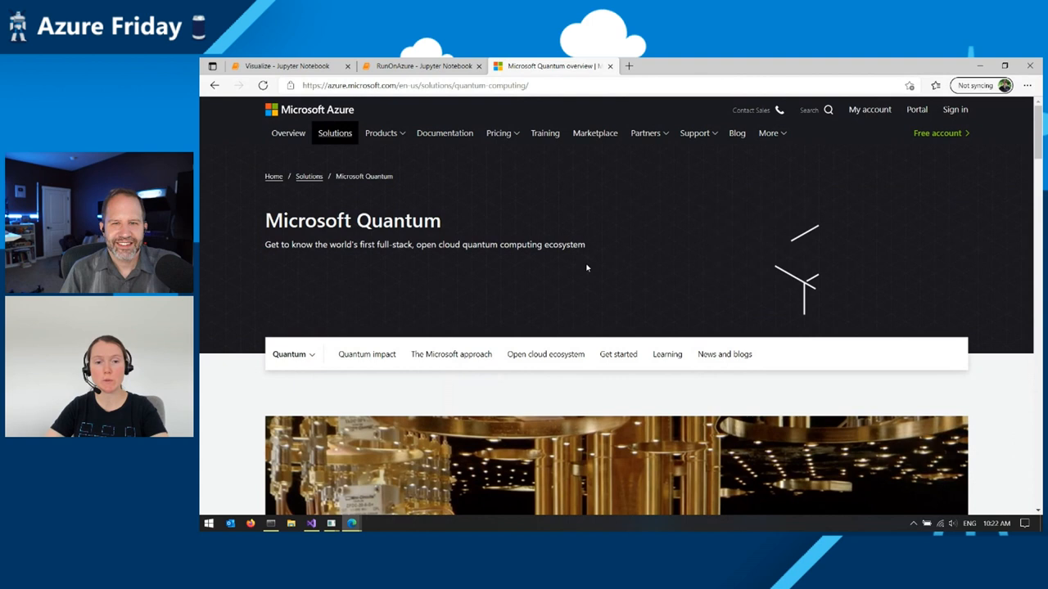